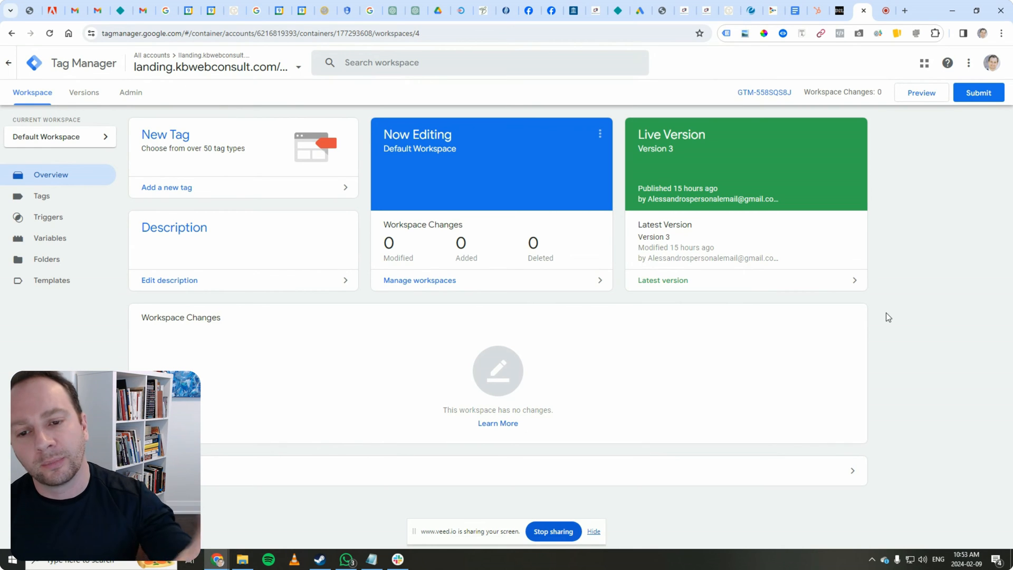
{"action": "mouse_move", "coordinate": [979, 181]}
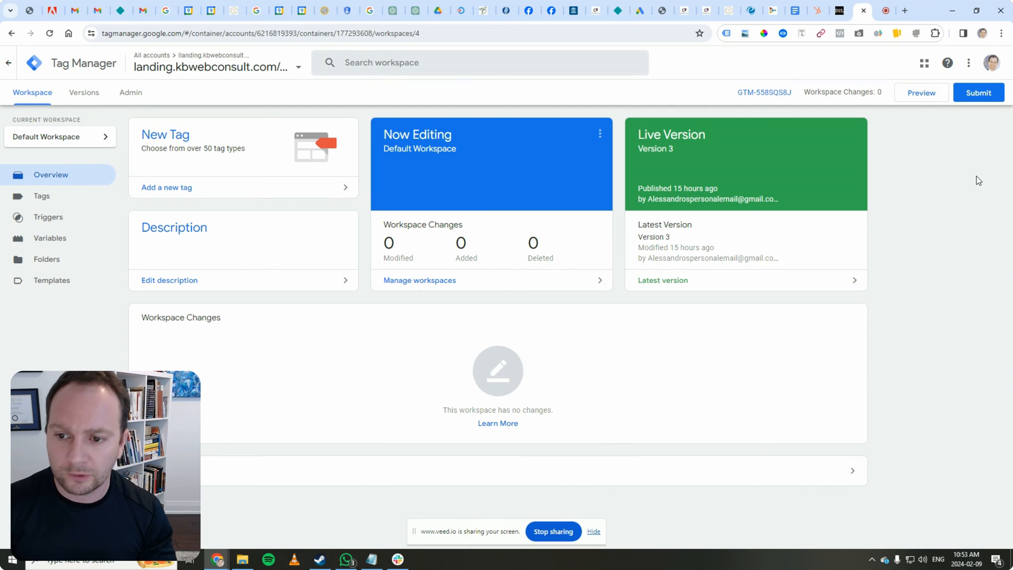
{"action": "mouse_move", "coordinate": [897, 31]}
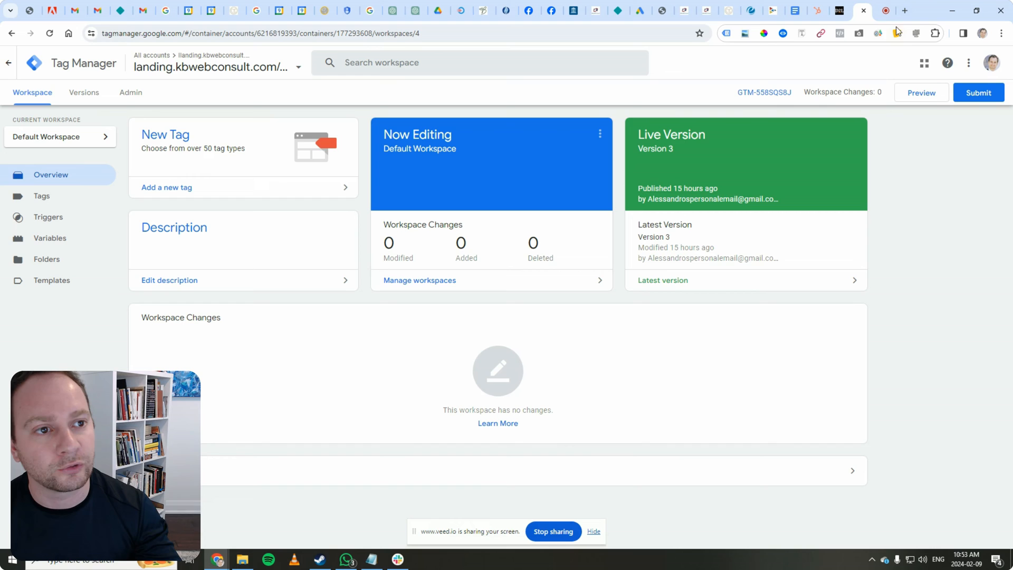
Switch to the HubSpot browser tab showing the landing pages list
{"action": "left_click", "coordinate": [795, 11]}
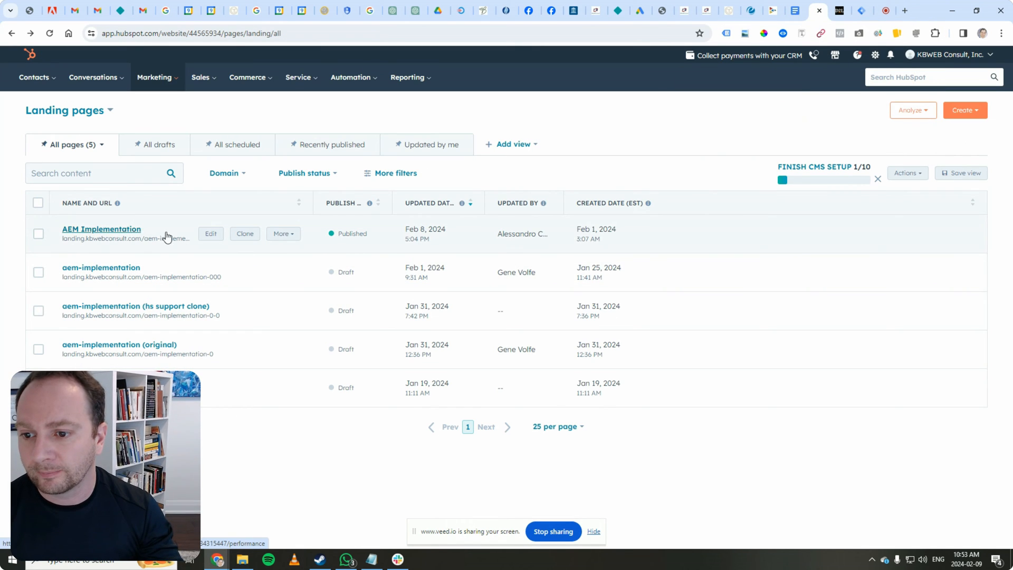
{"action": "mouse_move", "coordinate": [118, 238]}
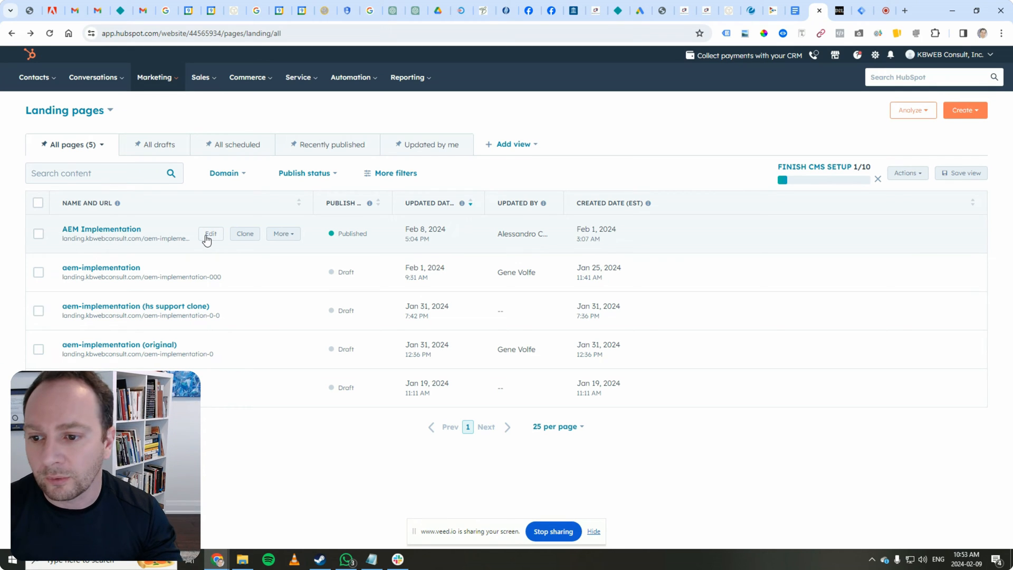
Edit the AEM Implementation landing page from HubSpot's Landing pages list
{"action": "left_click", "coordinate": [211, 233]}
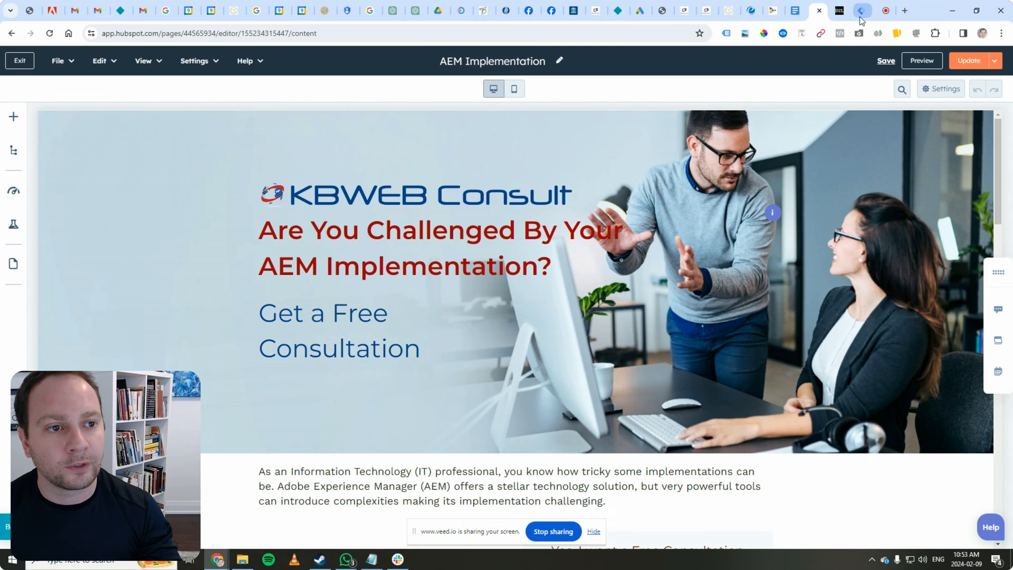
View the container's Install Google Tag Manager head and body snippets, then dismiss them
{"action": "left_click", "coordinate": [838, 11]}
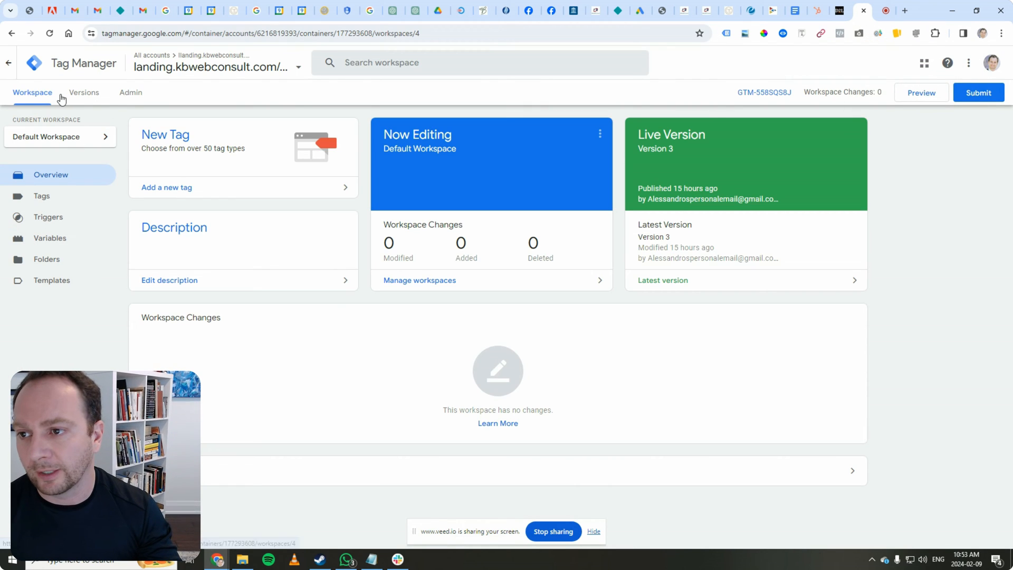
{"action": "left_click", "coordinate": [130, 92]}
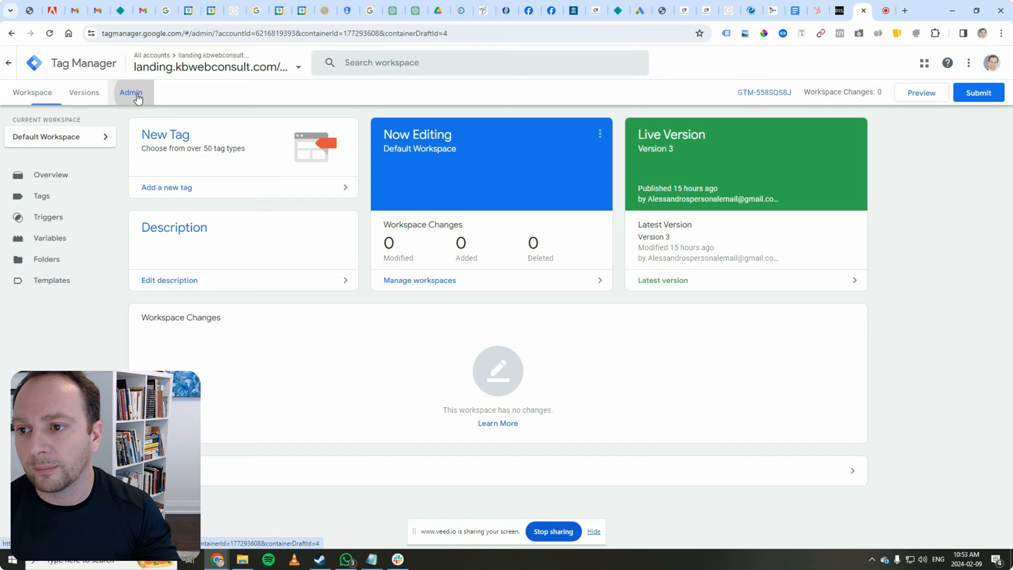
{"action": "left_click", "coordinate": [130, 92]}
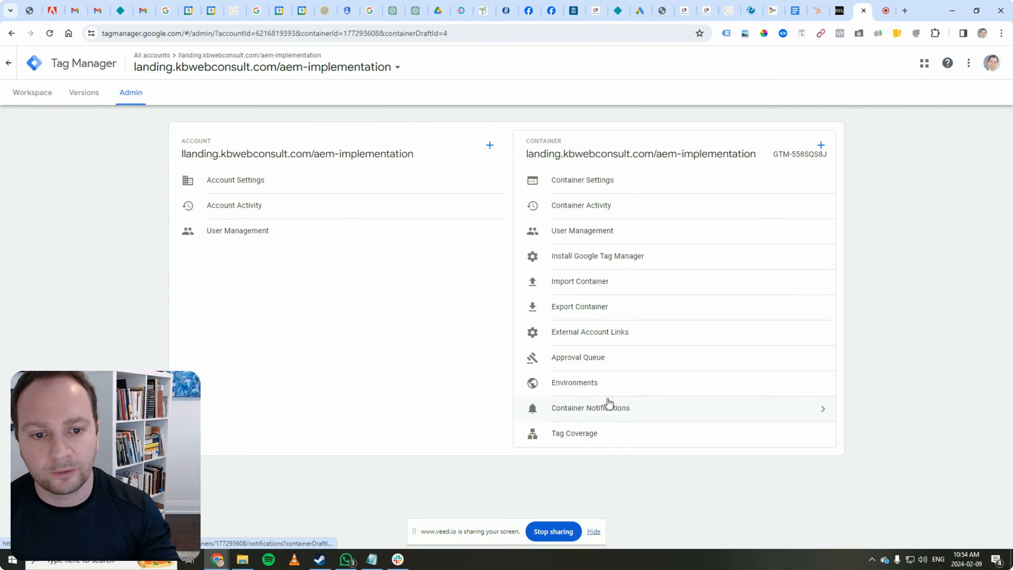
{"action": "left_click", "coordinate": [597, 256]}
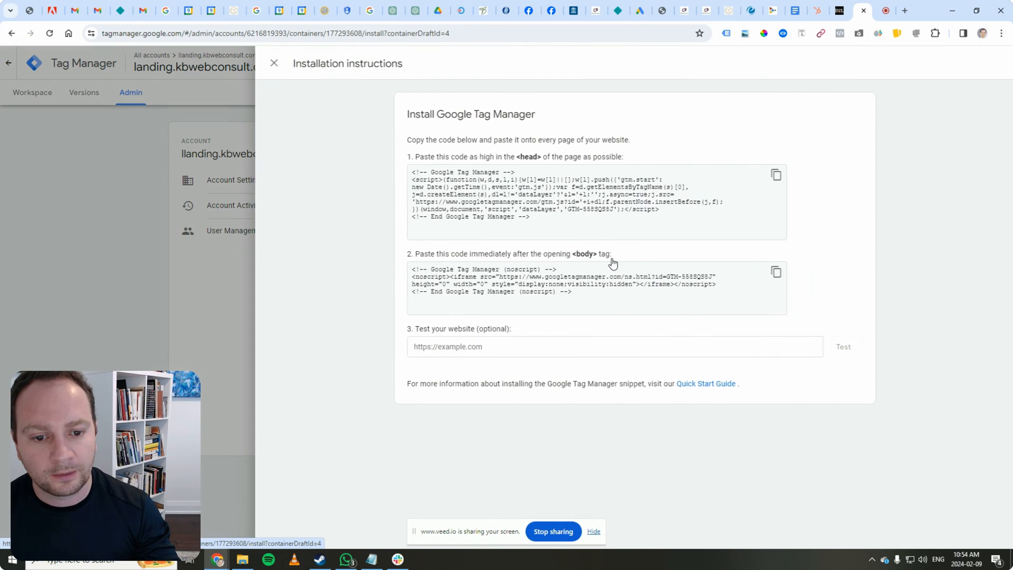
{"action": "left_click", "coordinate": [777, 175]}
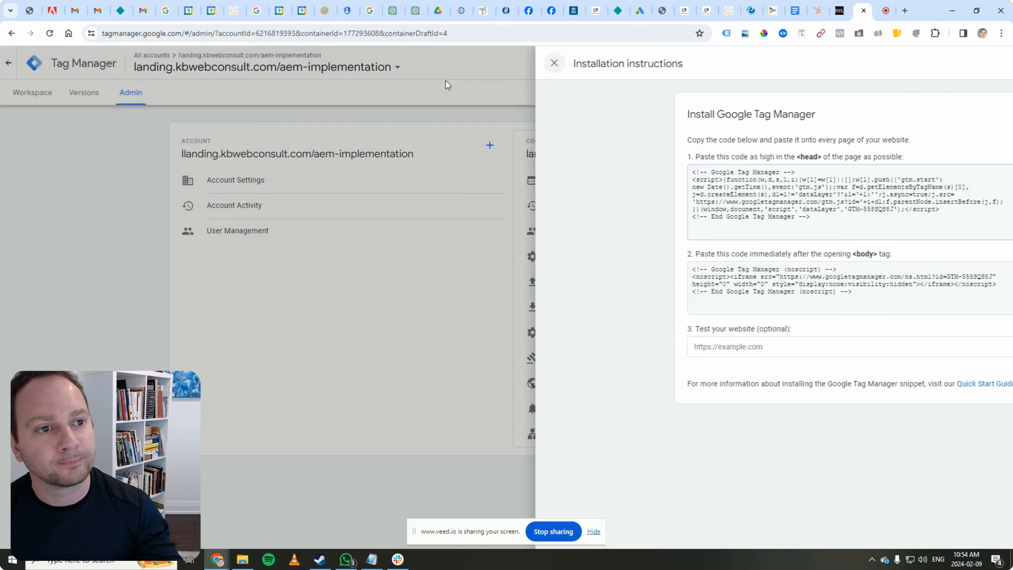
{"action": "left_click", "coordinate": [554, 63]}
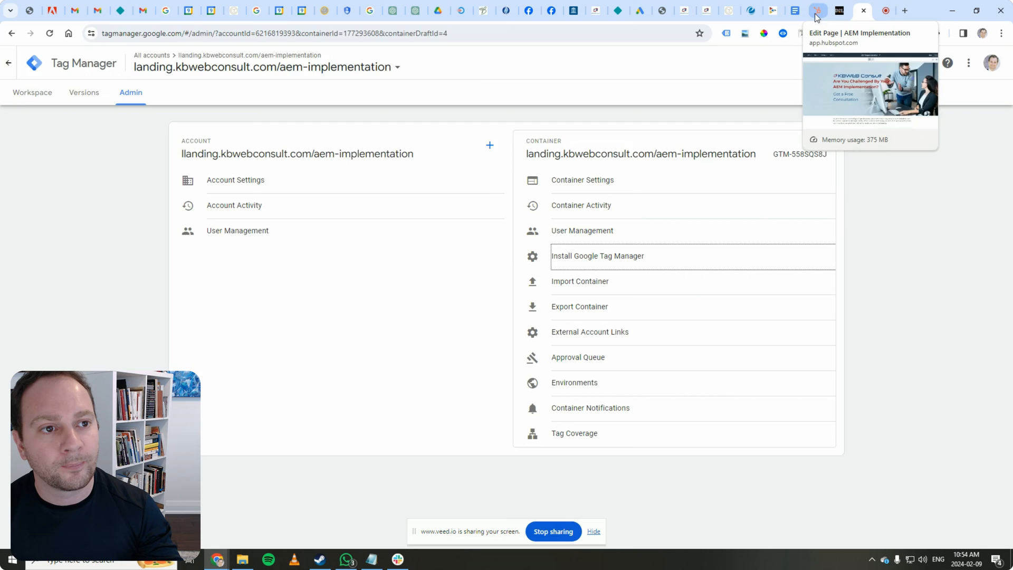
Confirm the GTM script is in the AEM Implementation page's Advanced Head HTML
{"action": "left_click", "coordinate": [817, 11]}
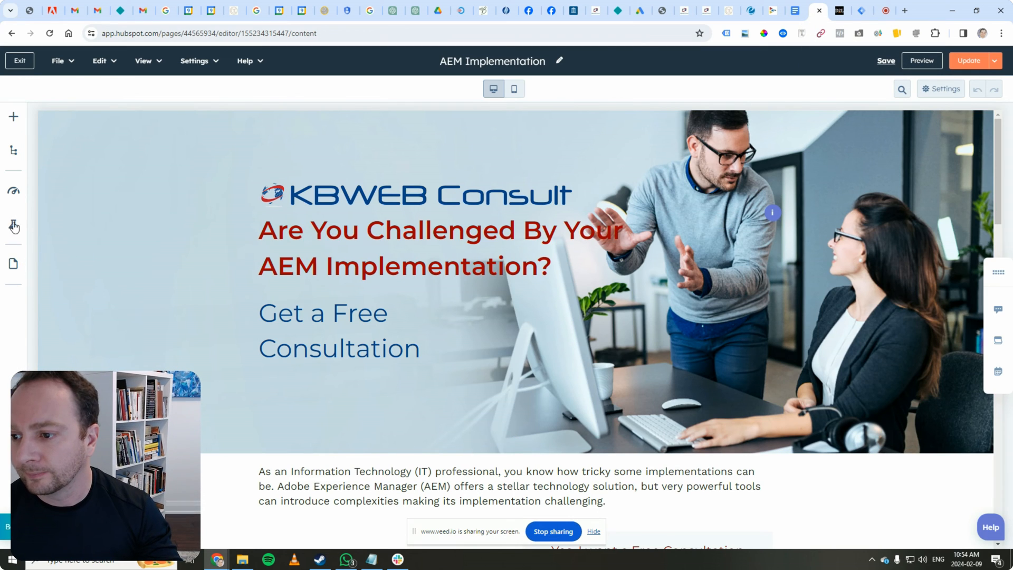
{"action": "mouse_move", "coordinate": [13, 150]}
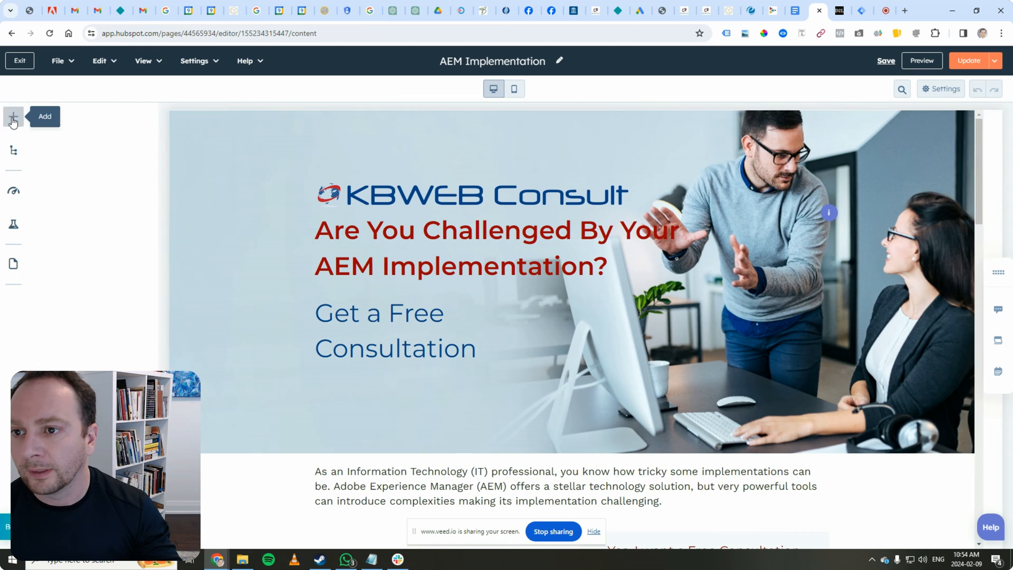
{"action": "left_click", "coordinate": [195, 60]}
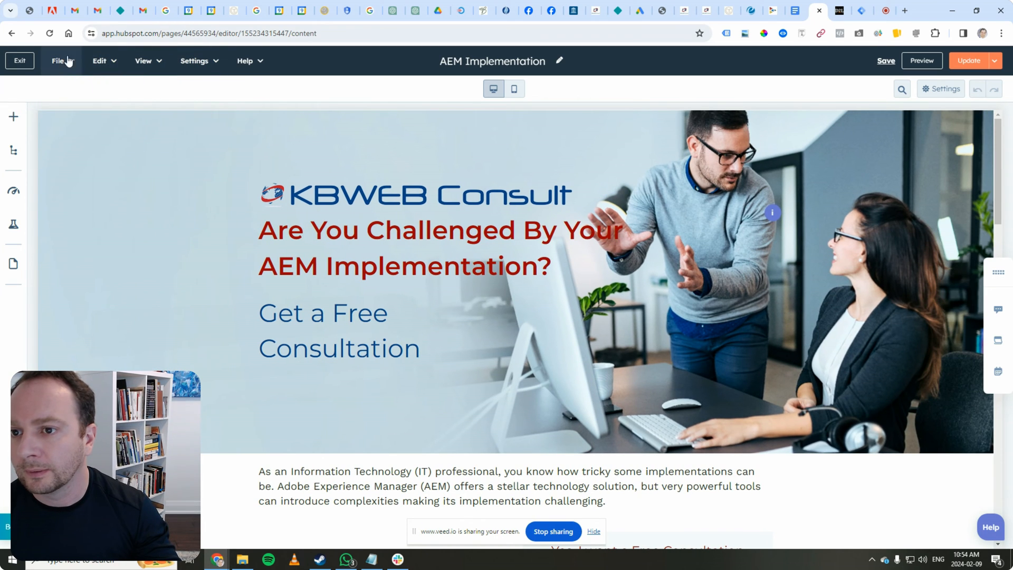
{"action": "left_click", "coordinate": [195, 61]}
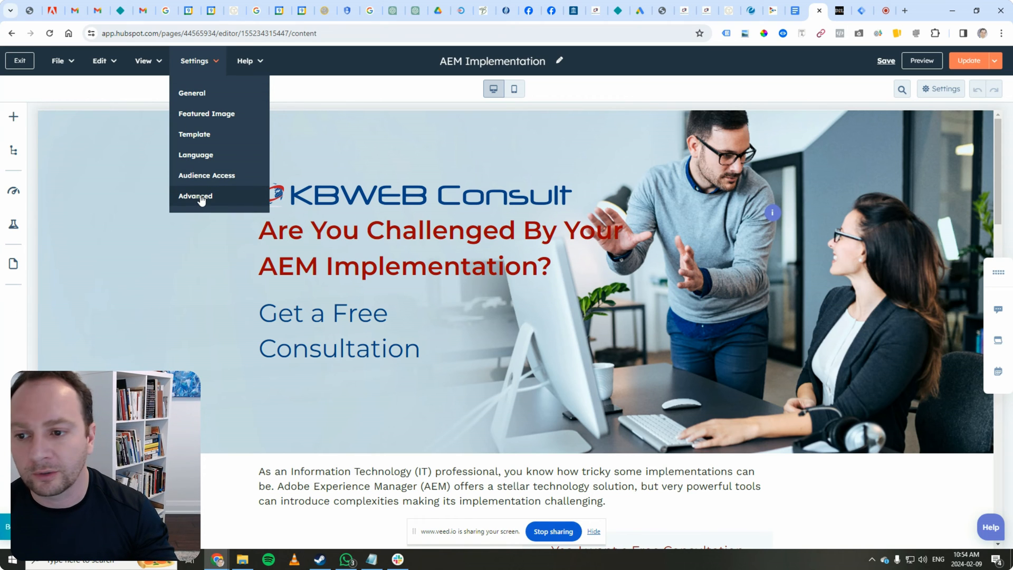
{"action": "left_click", "coordinate": [195, 196]}
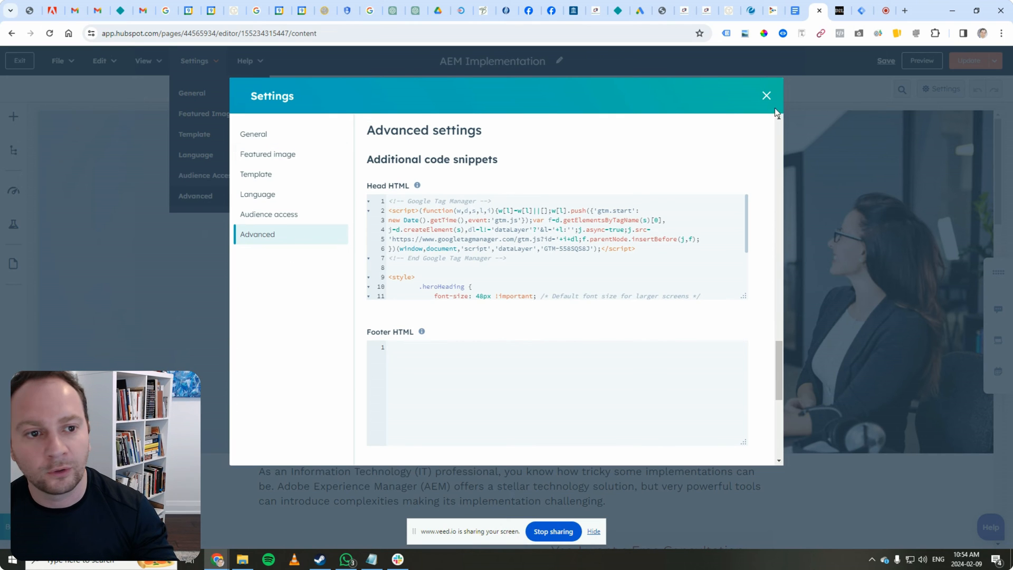
{"action": "left_click", "coordinate": [766, 95]}
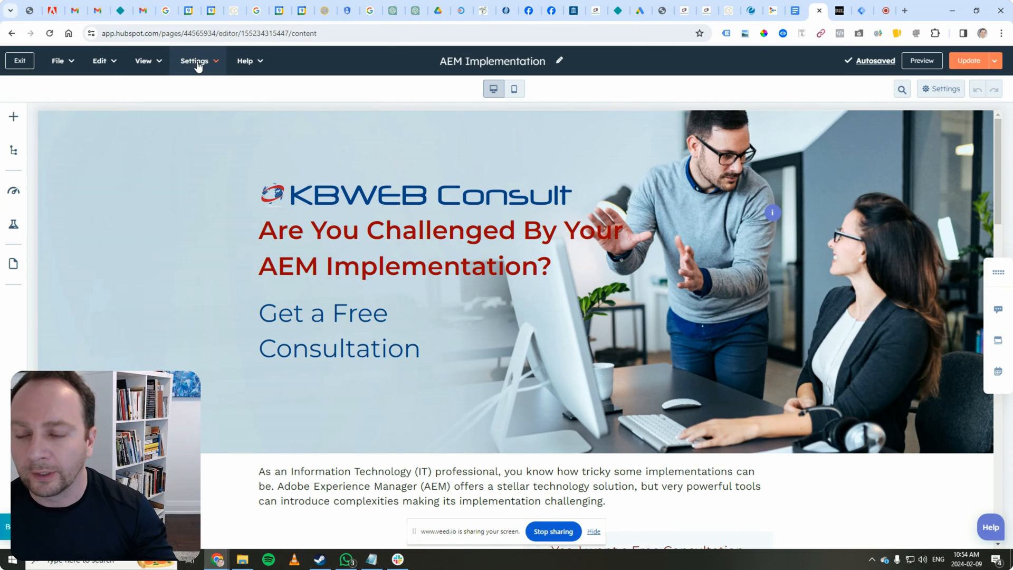
{"action": "mouse_move", "coordinate": [195, 81]}
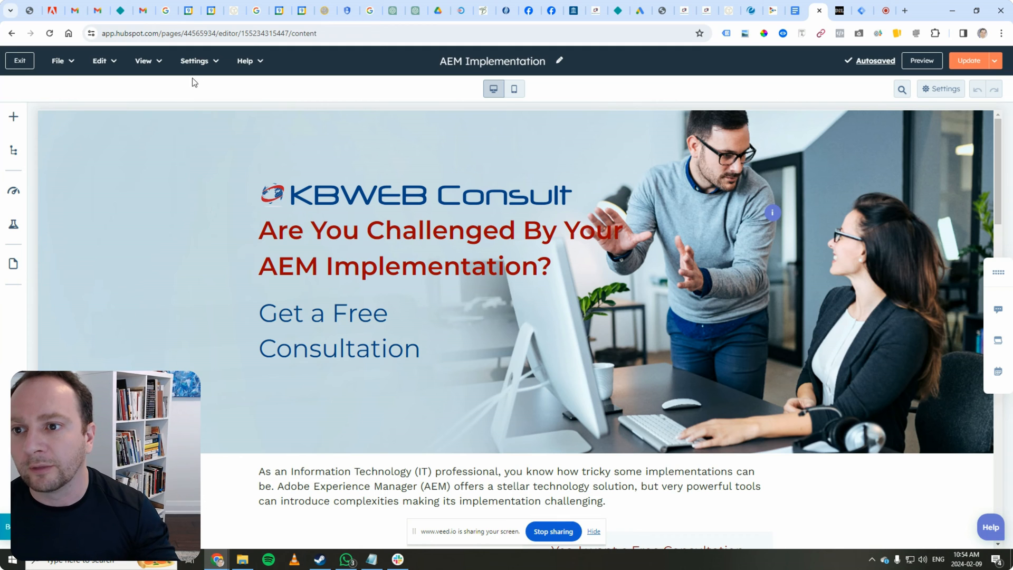
{"action": "left_click", "coordinate": [195, 60]}
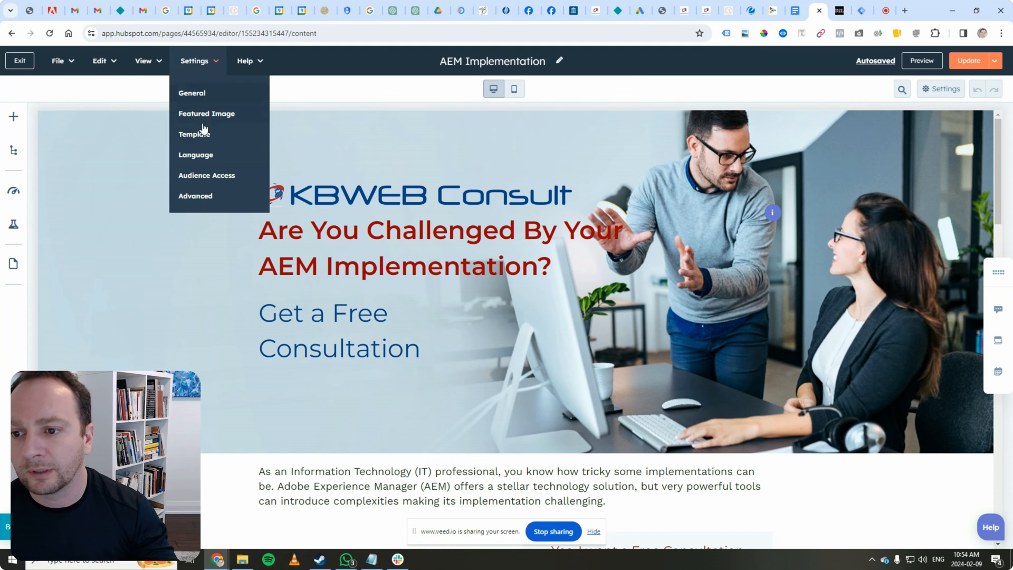
{"action": "left_click", "coordinate": [195, 196]}
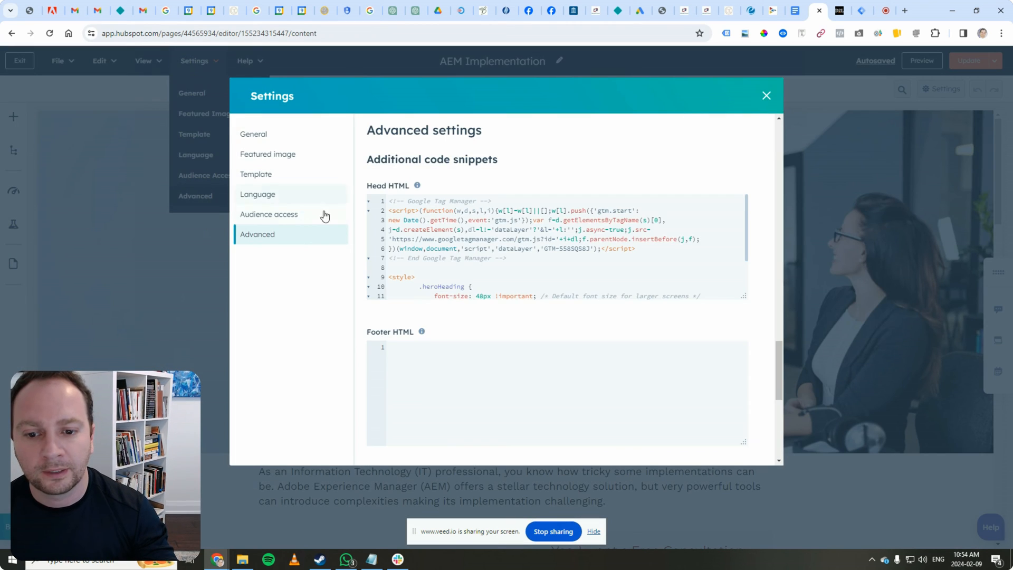
{"action": "left_click", "coordinate": [452, 200]}
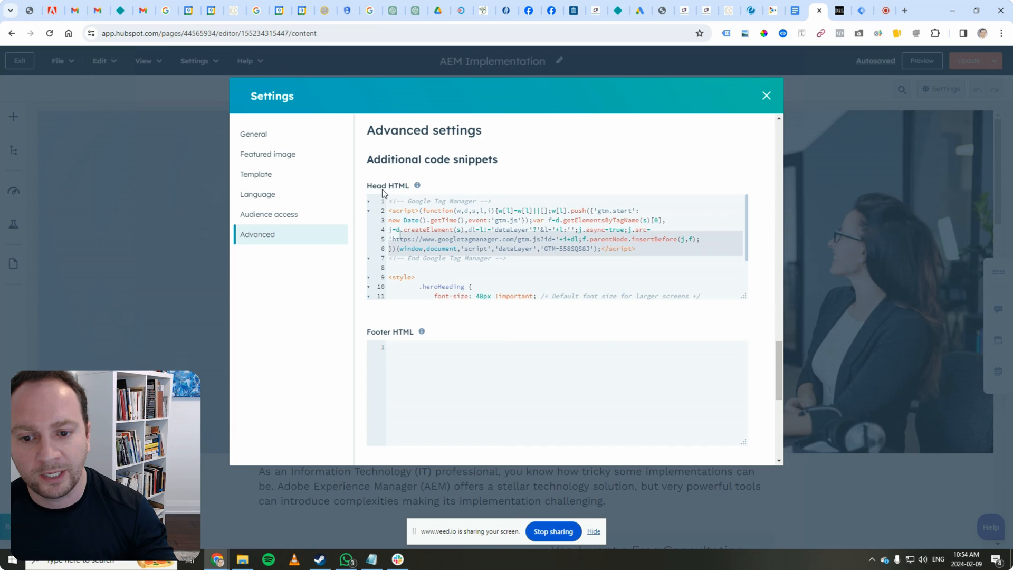
{"action": "mouse_move", "coordinate": [418, 188]}
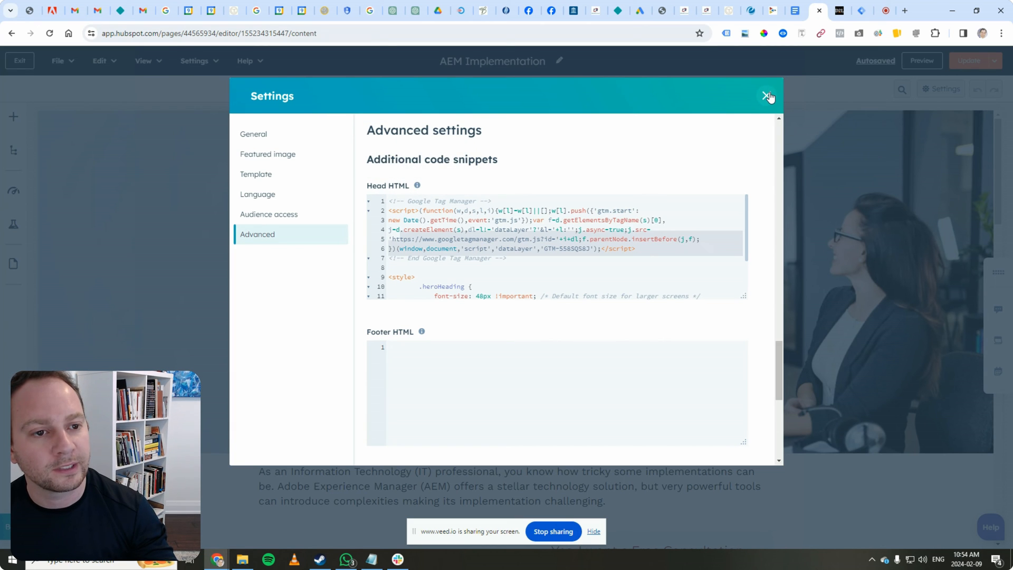
{"action": "left_click", "coordinate": [837, 10]}
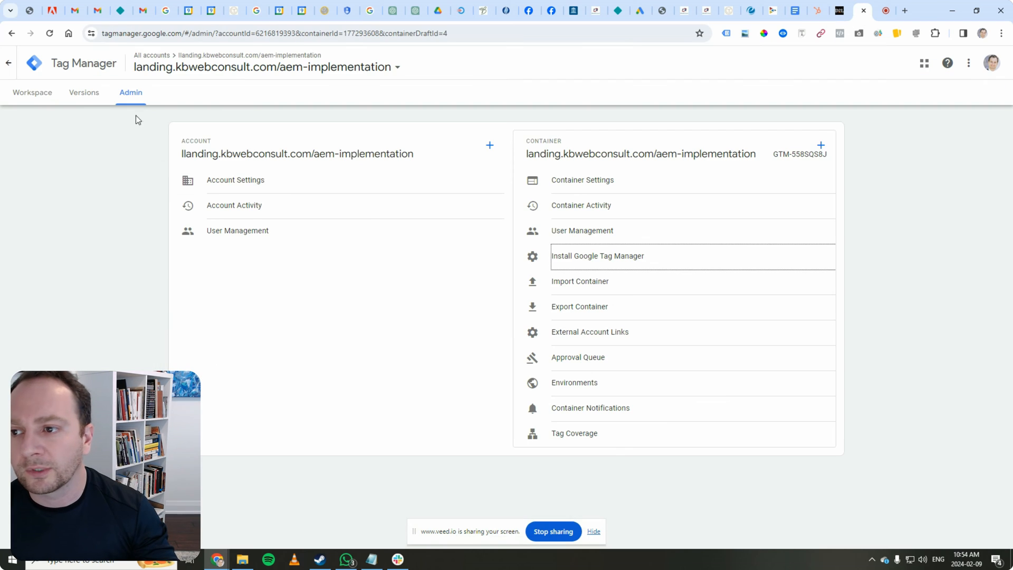
Open Admin > Install Google Tag Manager for the aem-implementation container
{"action": "left_click", "coordinate": [32, 92]}
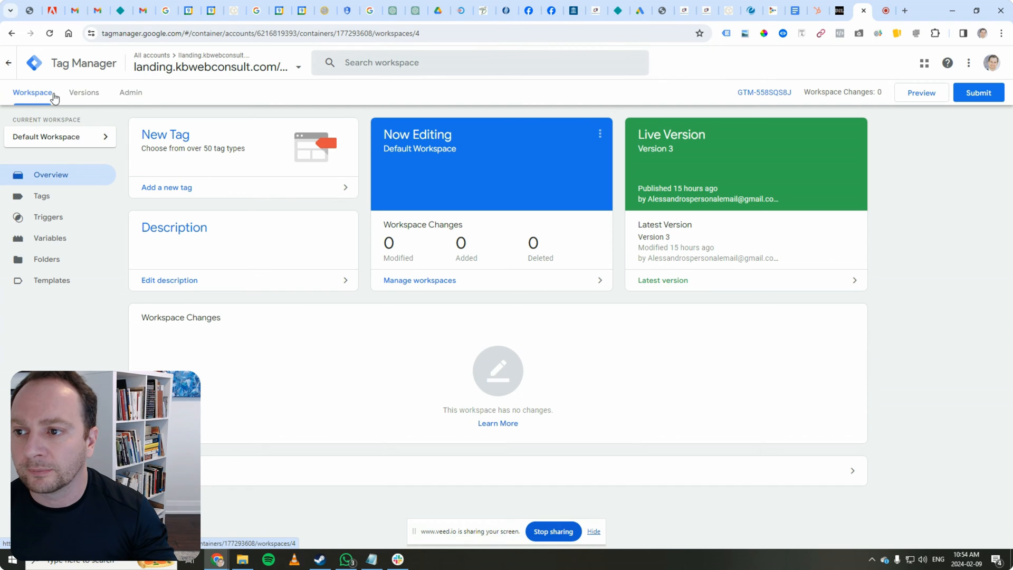
{"action": "left_click", "coordinate": [130, 92]}
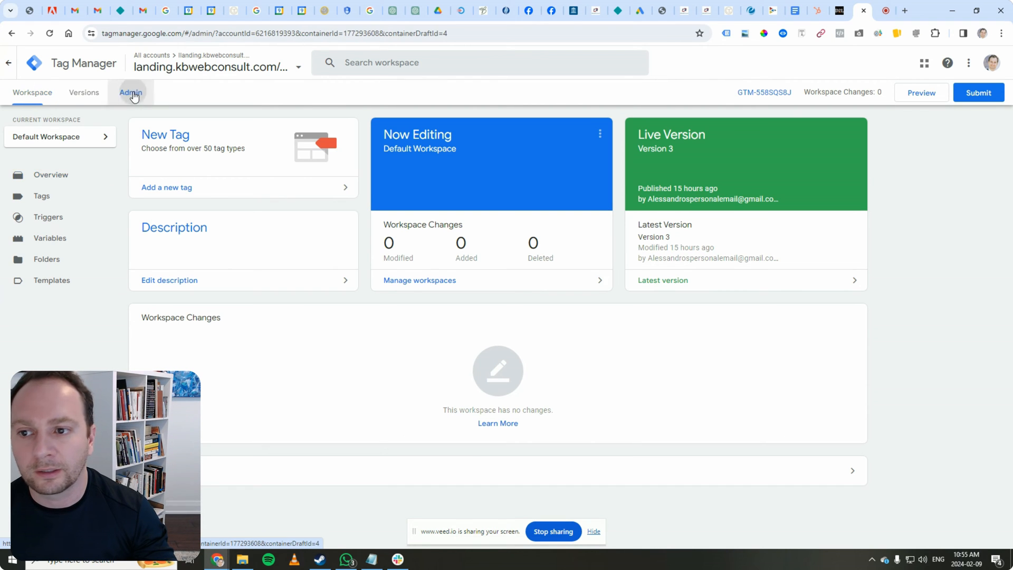
{"action": "left_click", "coordinate": [131, 92]}
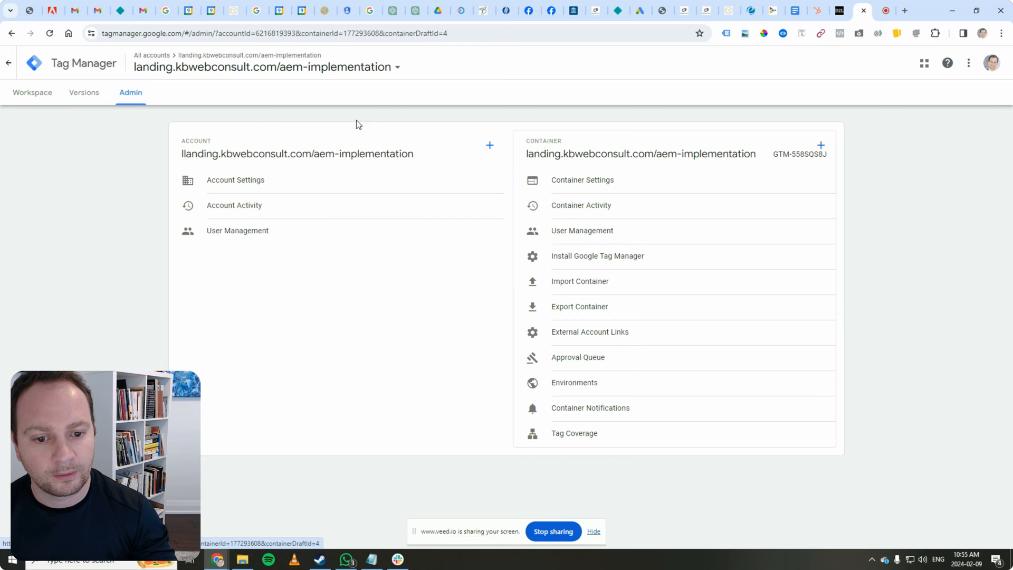
{"action": "left_click", "coordinate": [597, 255]}
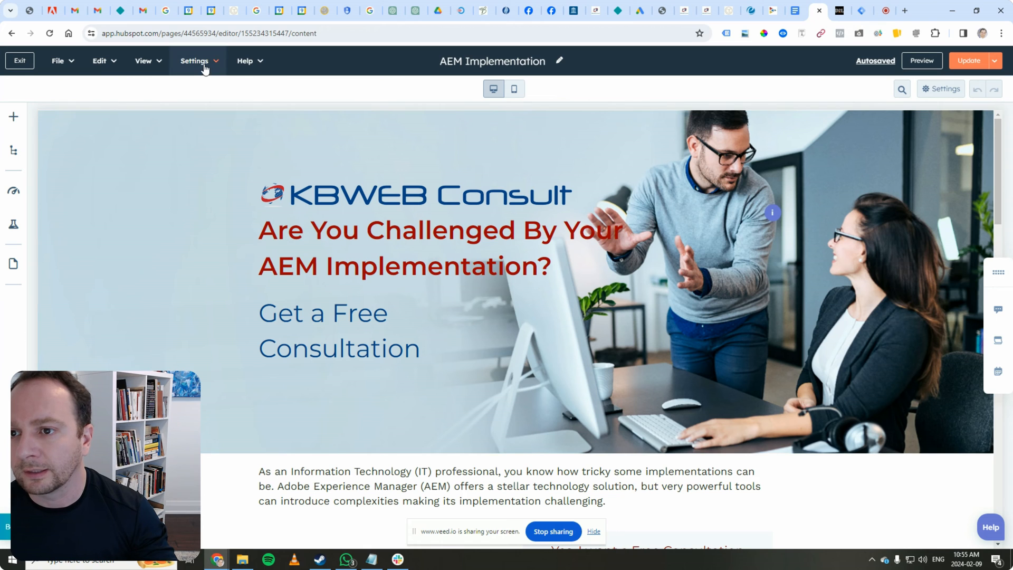
{"action": "left_click", "coordinate": [195, 61]}
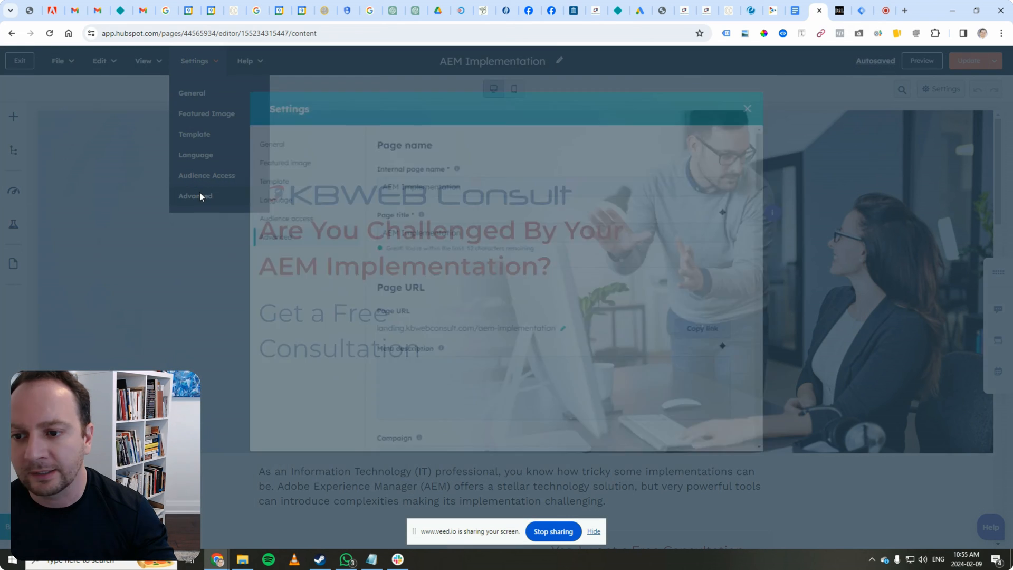
{"action": "left_click", "coordinate": [195, 196]}
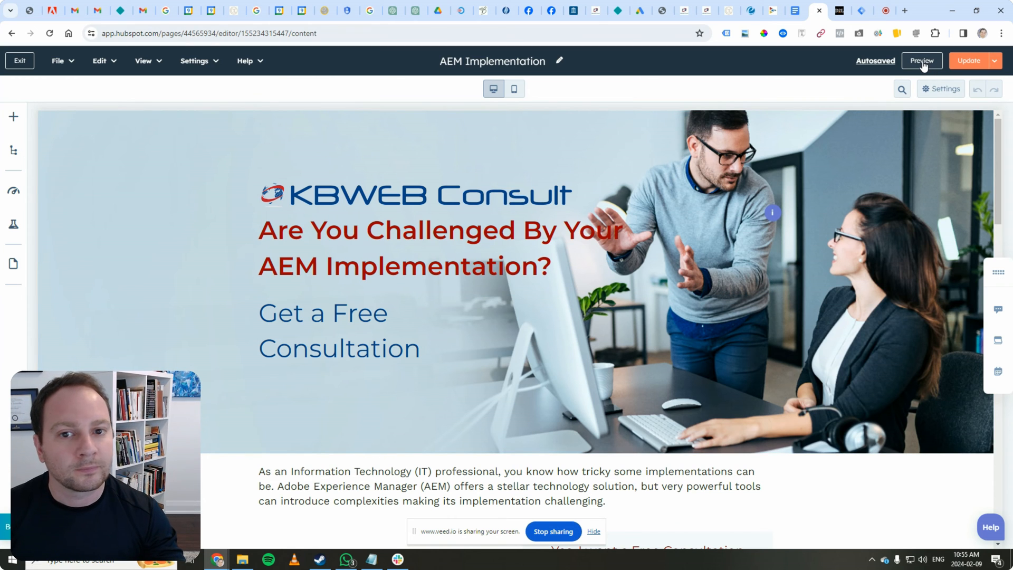
Preview the landing page, dismiss the Tag Assistant Legacy notice, and scroll to the consultation form
{"action": "left_click", "coordinate": [921, 60]}
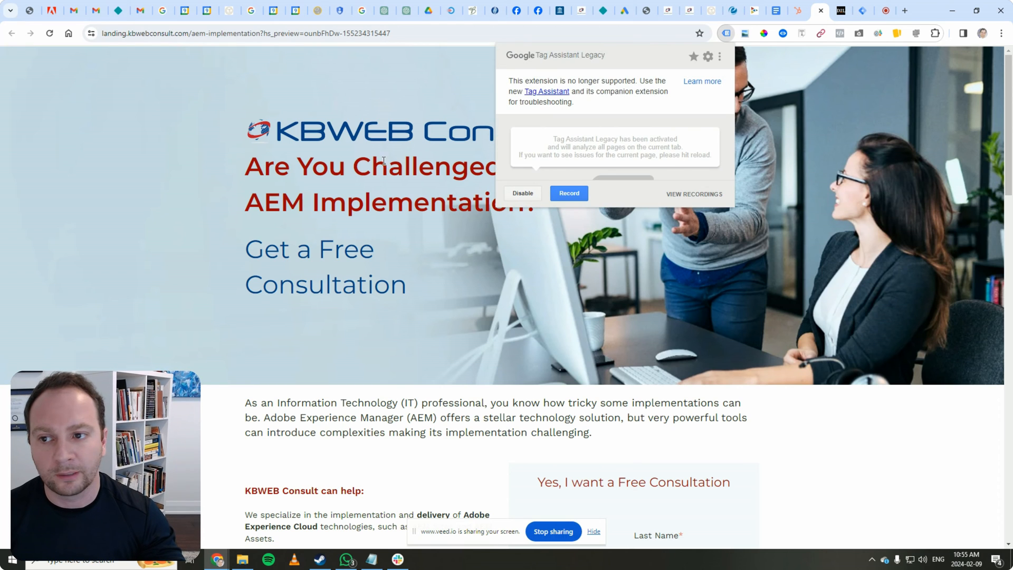
{"action": "left_click", "coordinate": [725, 33]}
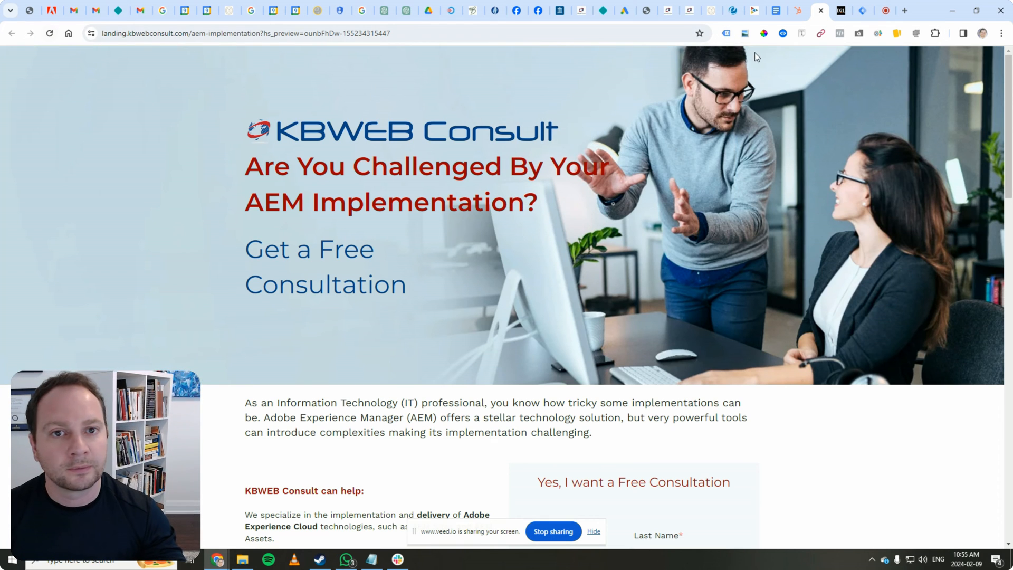
{"action": "left_click", "coordinate": [725, 33]}
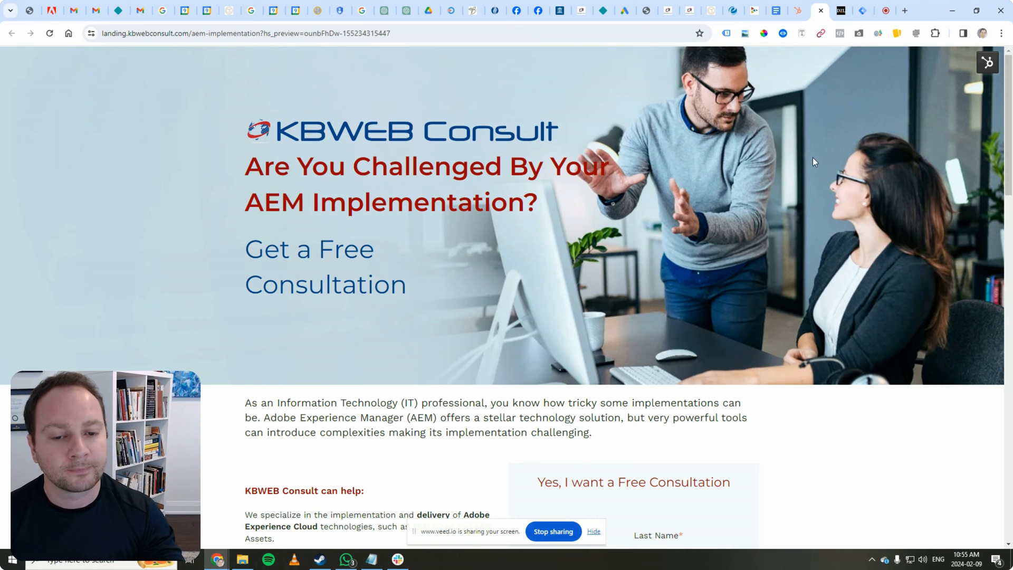
{"action": "scroll", "scroll_direction": "down", "scroll_amount": 3}
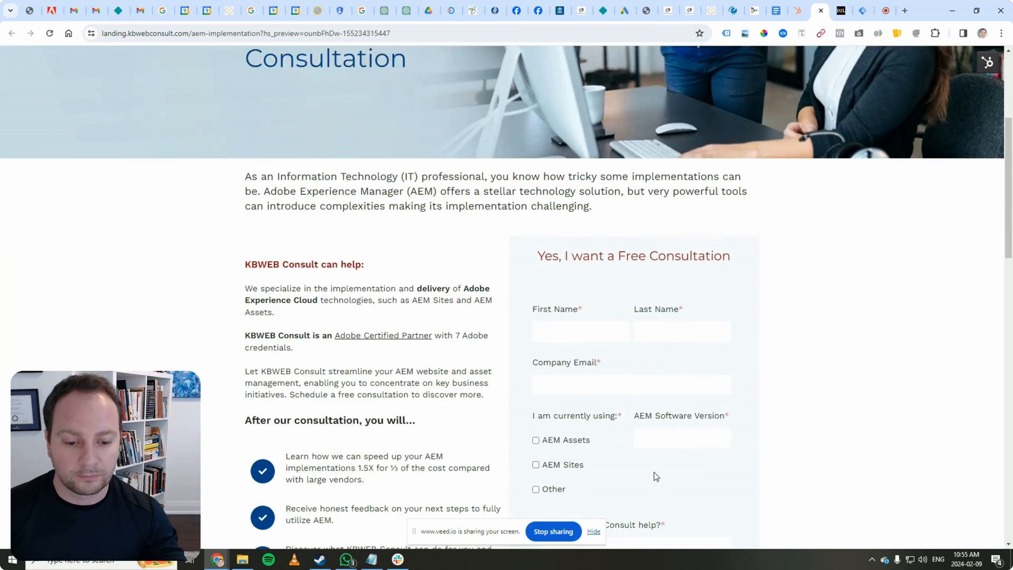
{"action": "scroll", "scroll_direction": "down", "scroll_amount": 3}
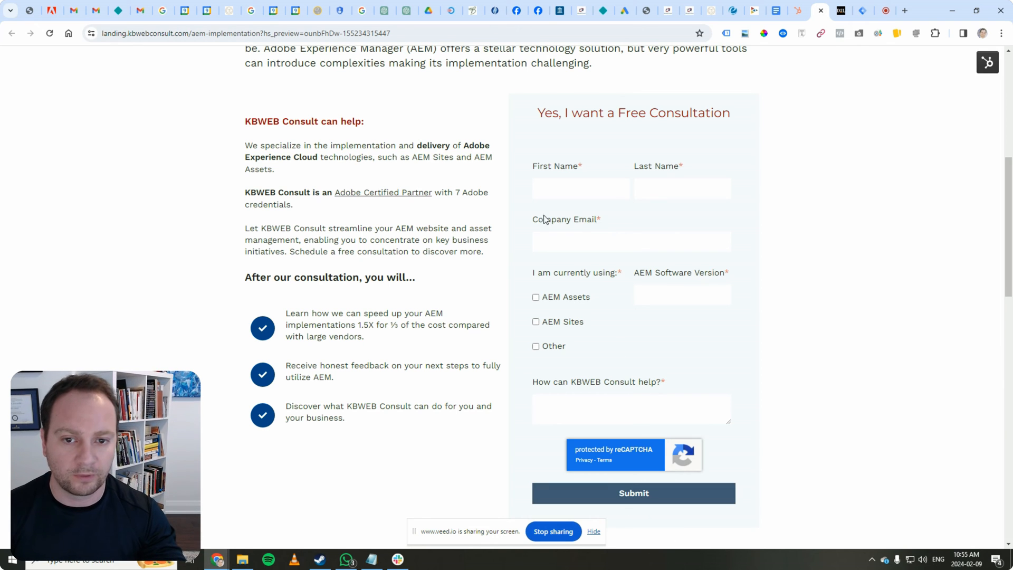
{"action": "mouse_move", "coordinate": [633, 493]}
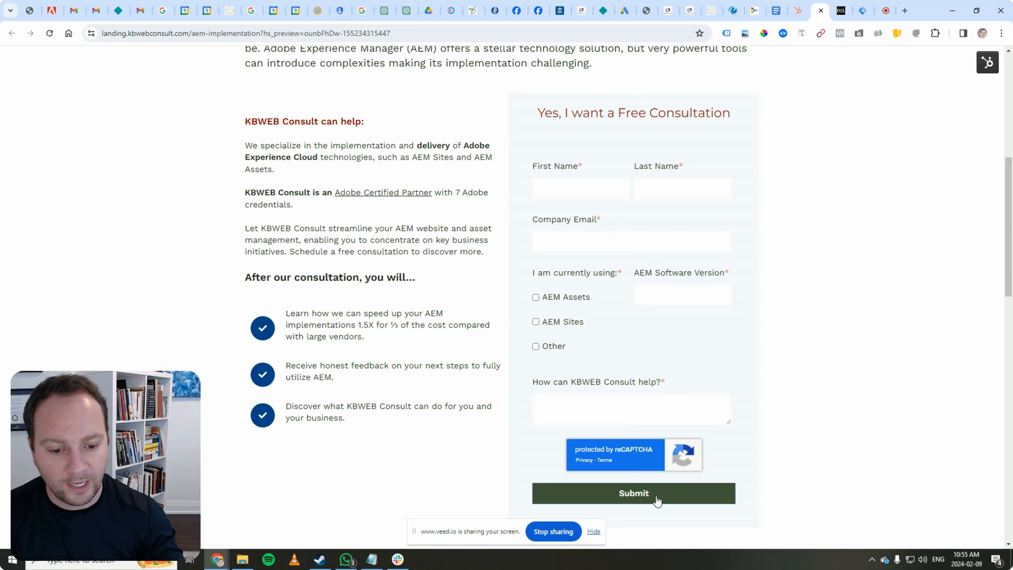
{"action": "mouse_move", "coordinate": [842, 249]}
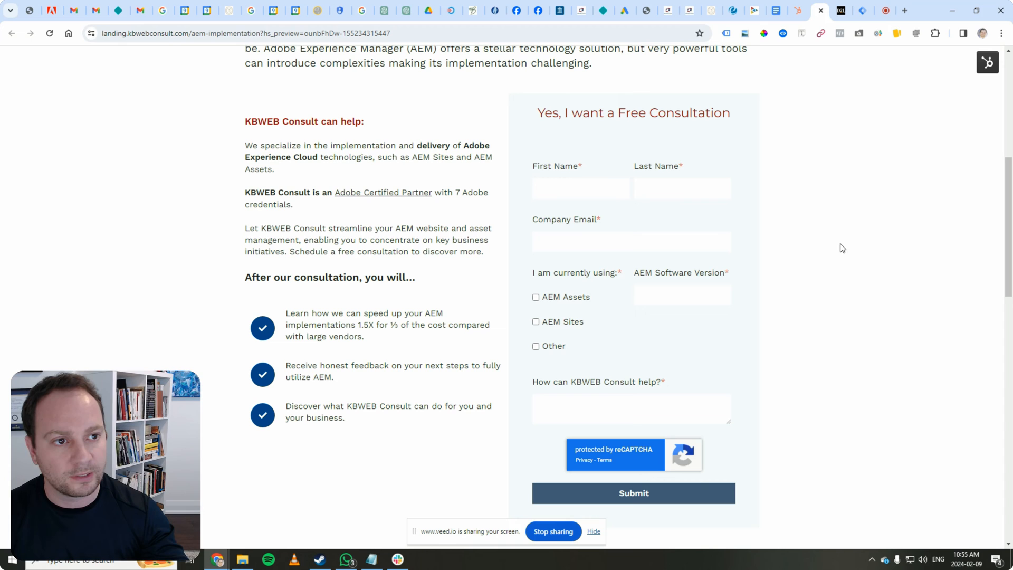
{"action": "mouse_move", "coordinate": [812, 227]}
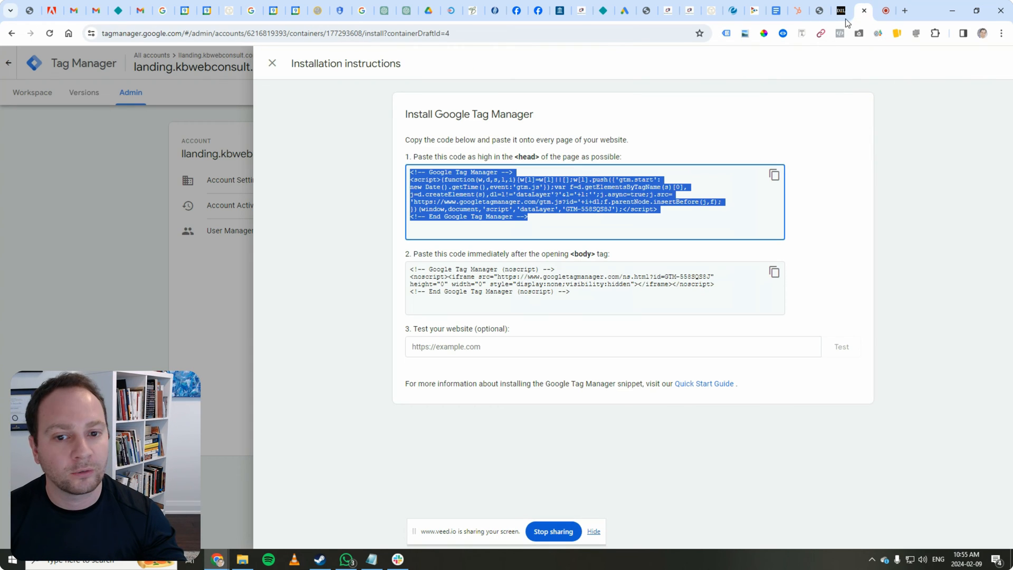
Start a new Custom HTML tag from the workspace's Tags list
{"action": "left_click", "coordinate": [272, 63]}
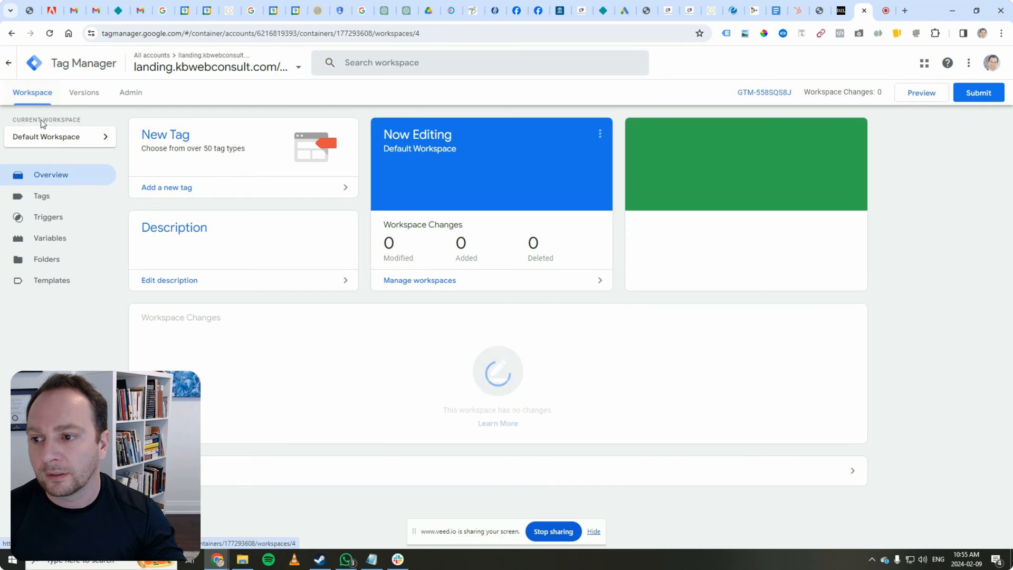
{"action": "left_click", "coordinate": [41, 196]}
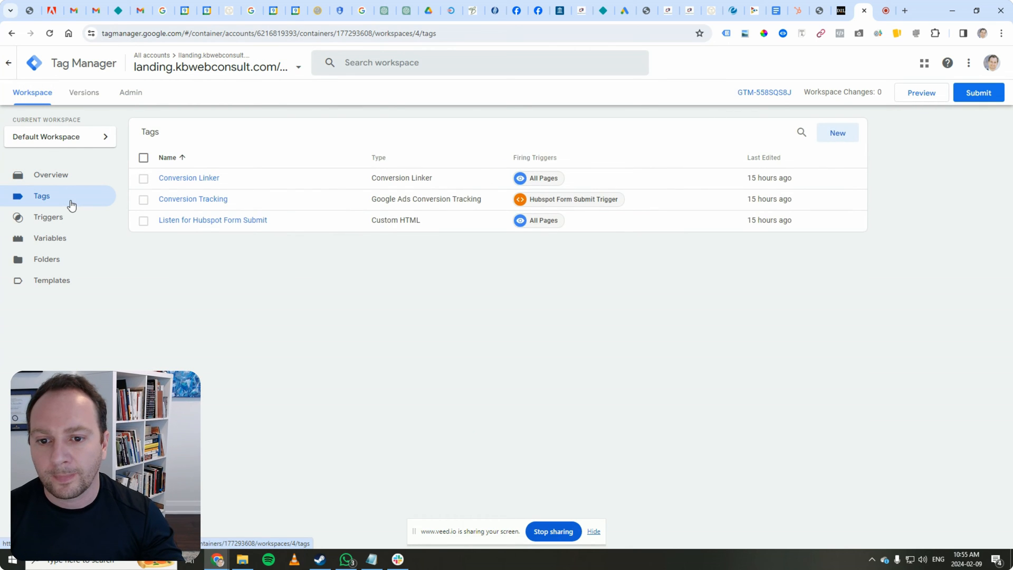
{"action": "mouse_move", "coordinate": [407, 227]}
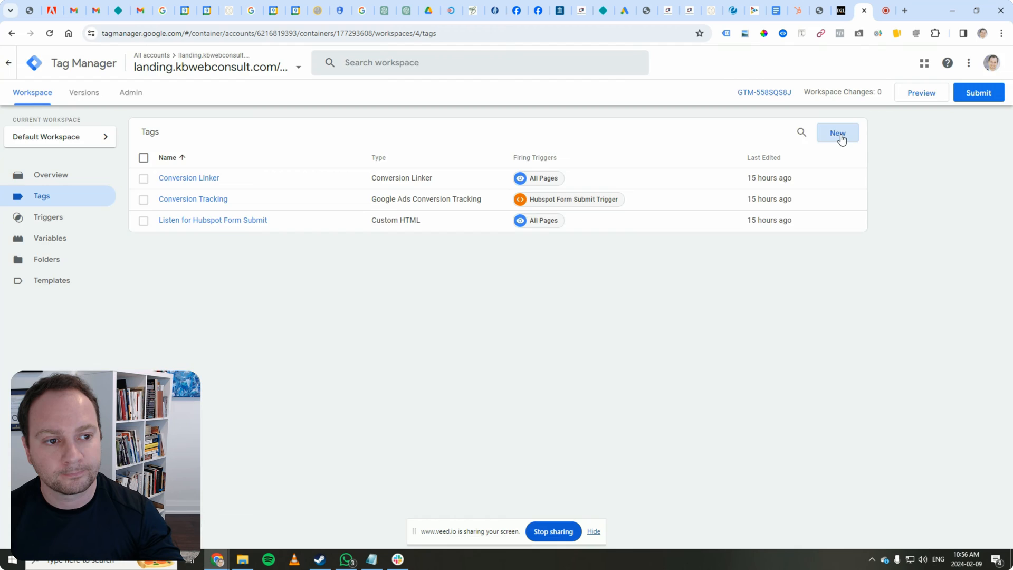
{"action": "left_click", "coordinate": [837, 133]}
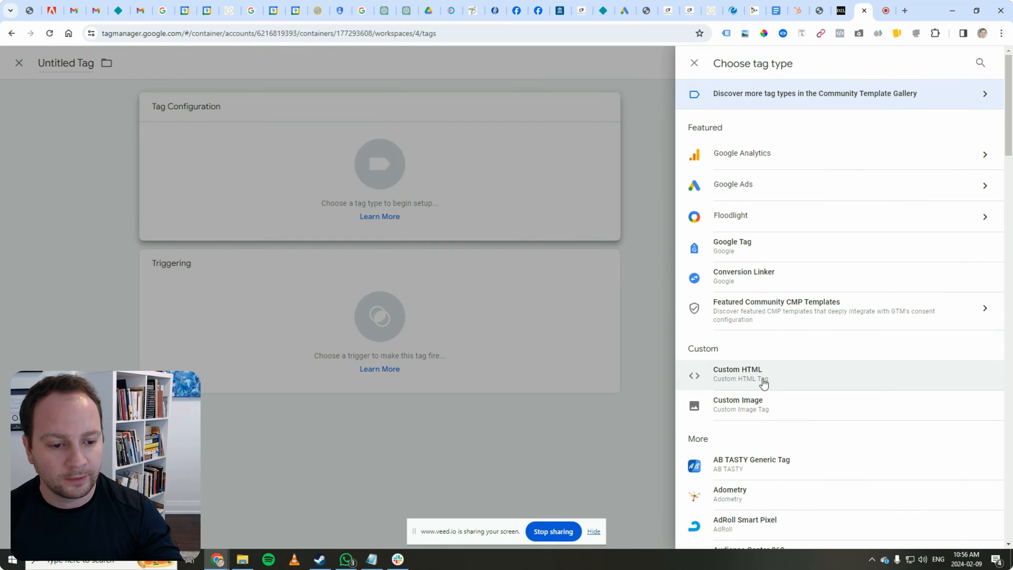
{"action": "left_click", "coordinate": [762, 374]}
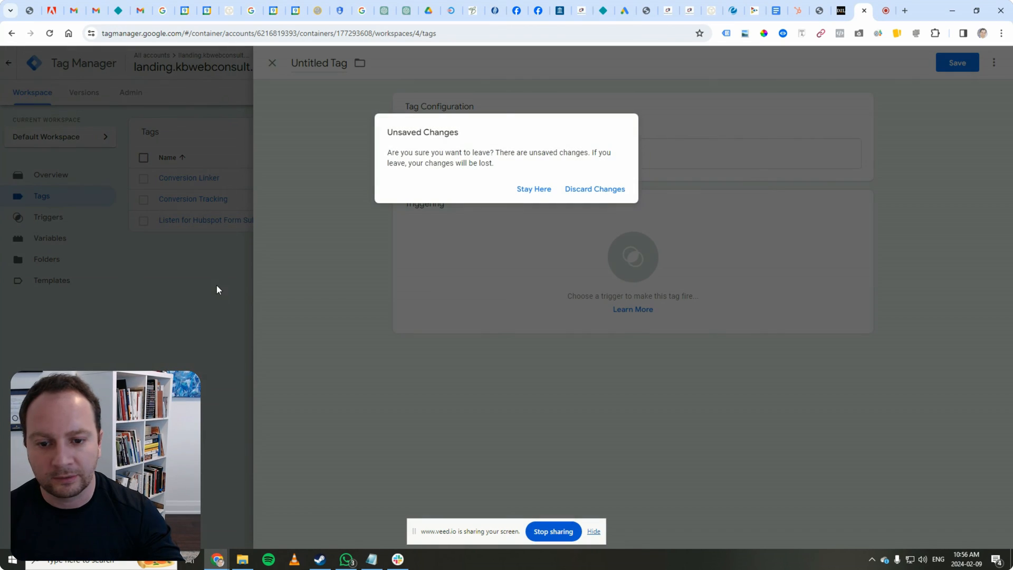
Add the hubspotFormSubmit dataLayer listener script to the tag's HTML, leaving no trigger
{"action": "left_click", "coordinate": [533, 189]}
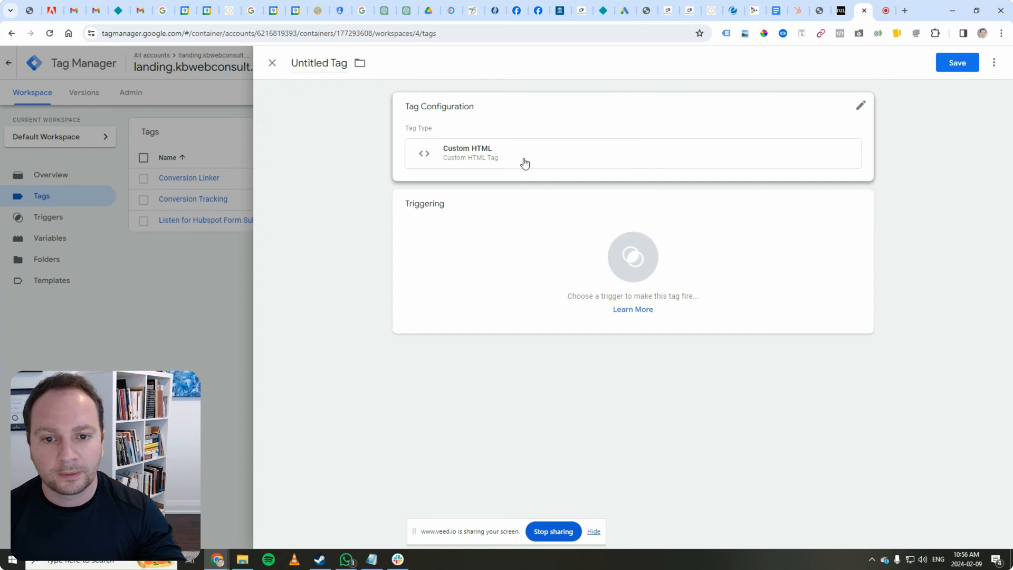
{"action": "left_click", "coordinate": [526, 162]}
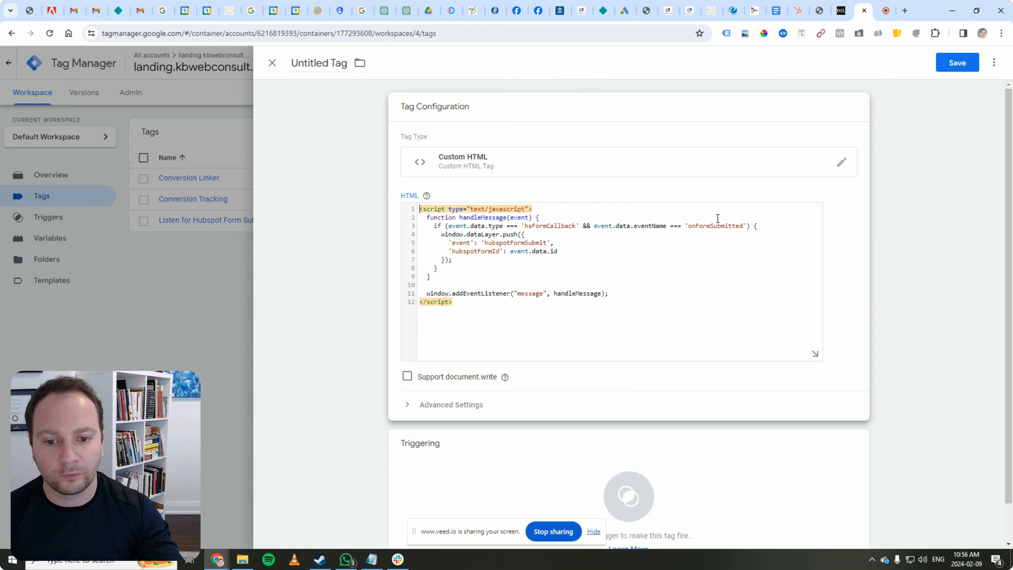
{"action": "mouse_move", "coordinate": [696, 231]}
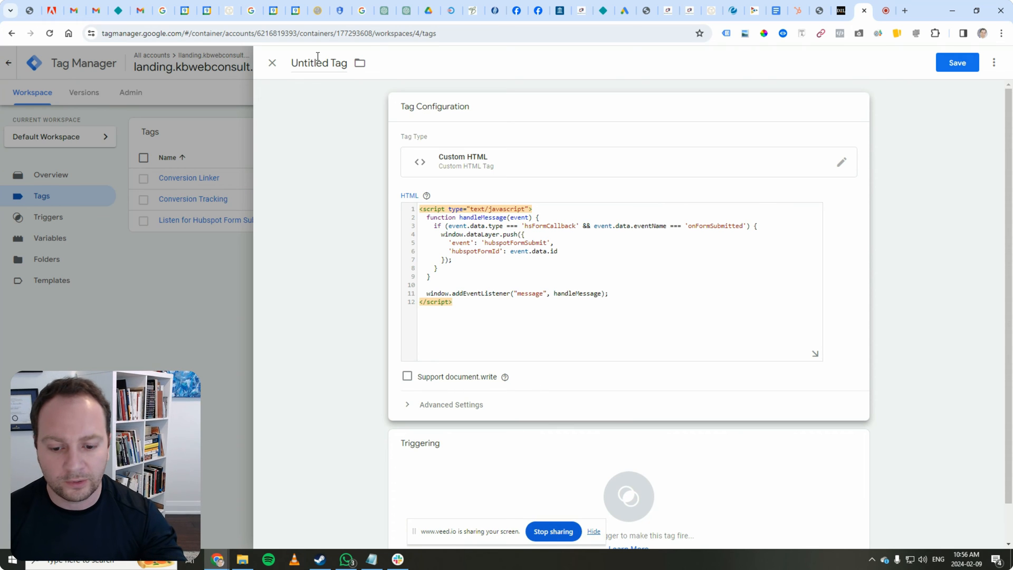
{"action": "left_click", "coordinate": [628, 495]}
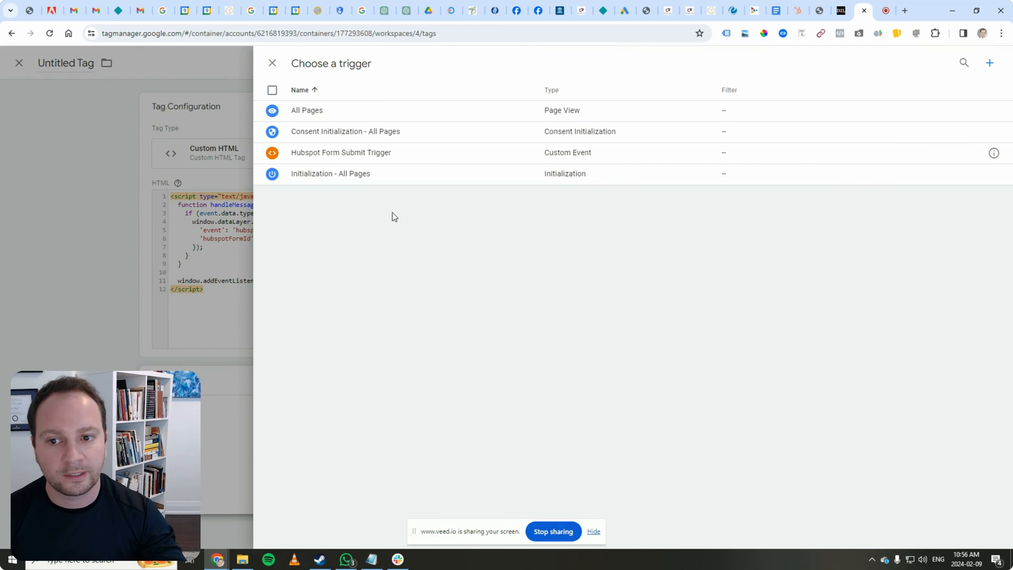
{"action": "left_click", "coordinate": [273, 63]}
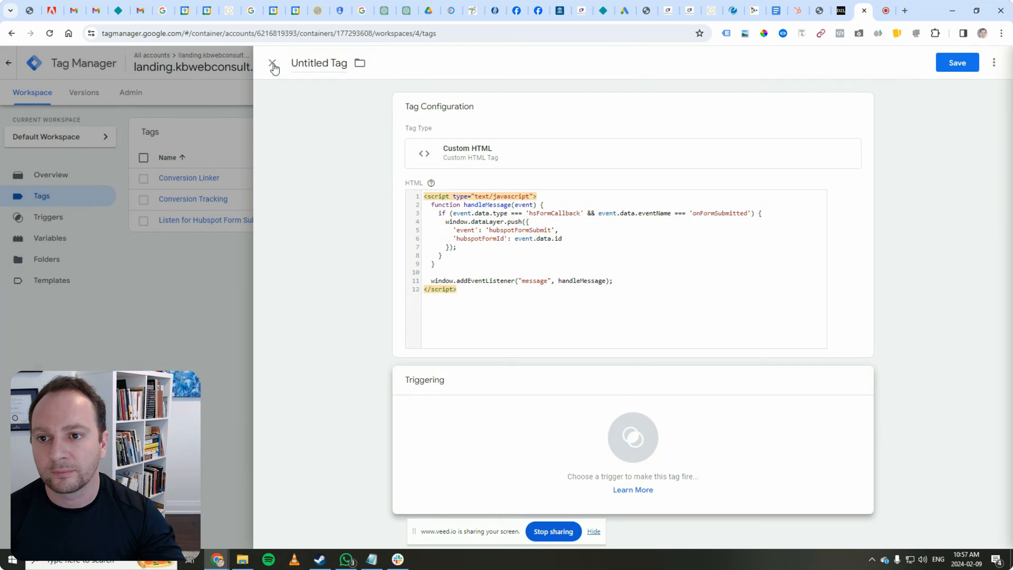
Inspect the Listen for Hubspot Form Submit tag's firing triggers, then close it unsaved
{"action": "left_click", "coordinate": [272, 68]}
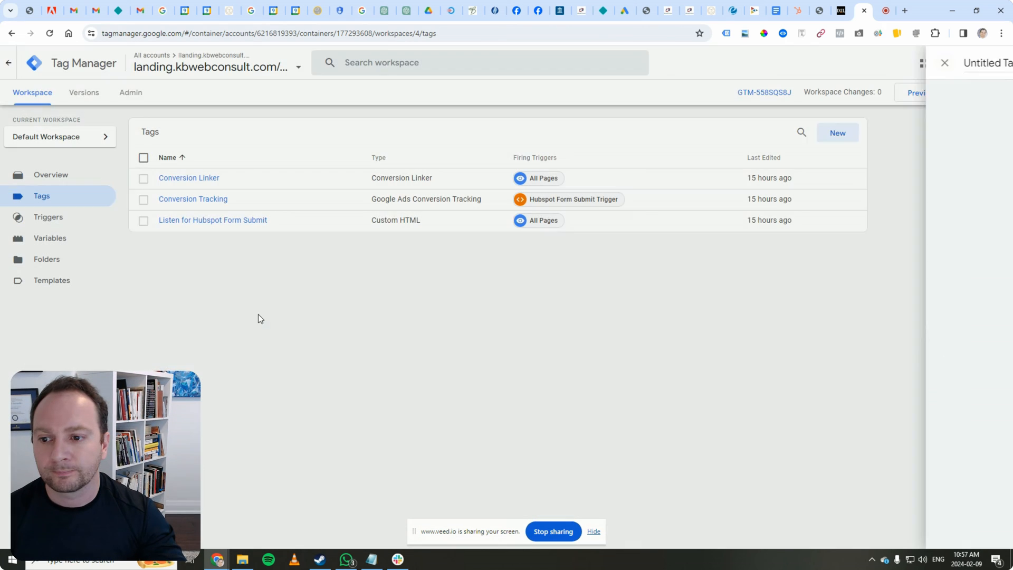
{"action": "left_click", "coordinate": [212, 220]}
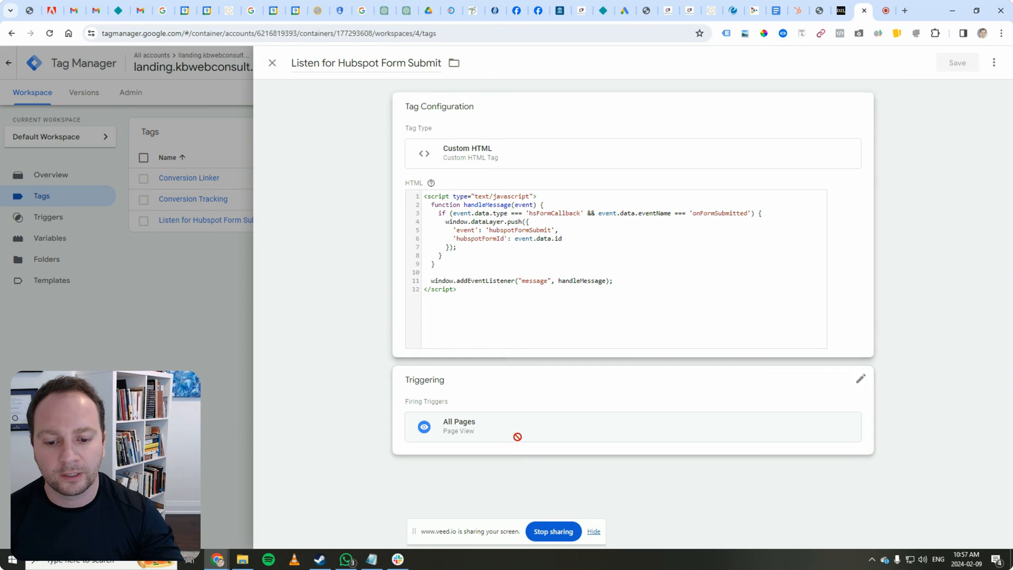
{"action": "left_click", "coordinate": [861, 378]}
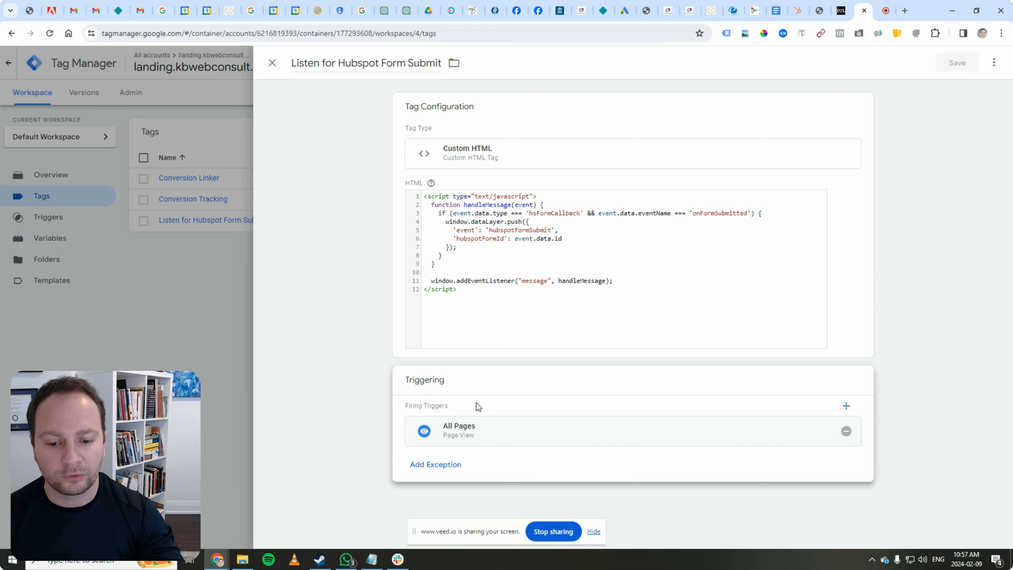
{"action": "left_click", "coordinate": [846, 406]}
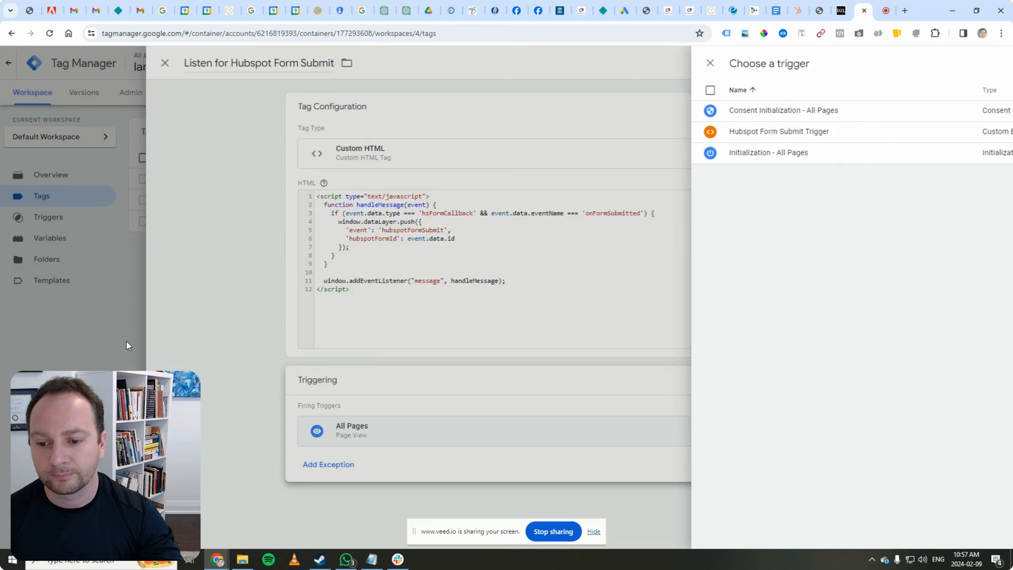
{"action": "left_click", "coordinate": [710, 63]}
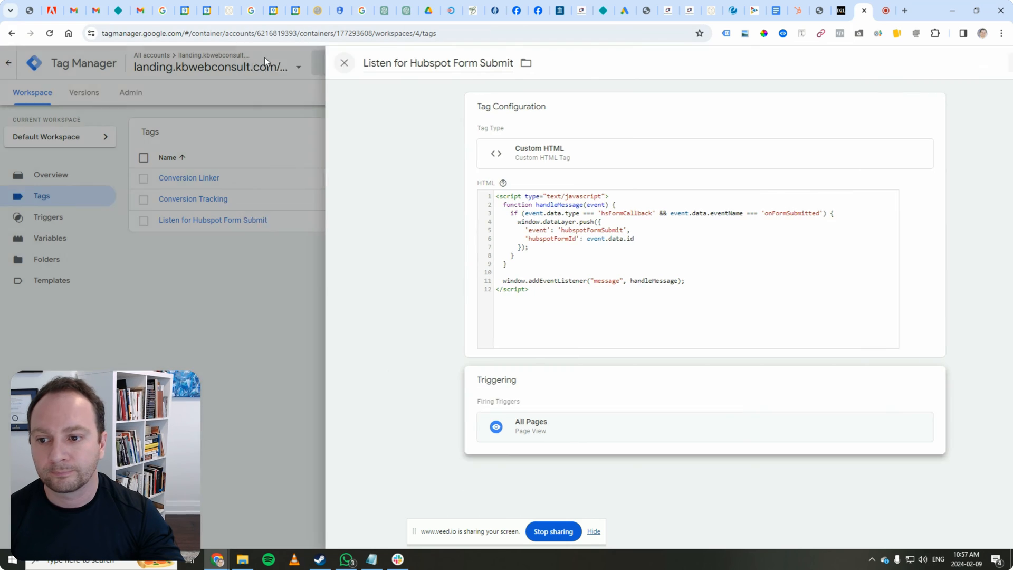
{"action": "left_click", "coordinate": [343, 63]}
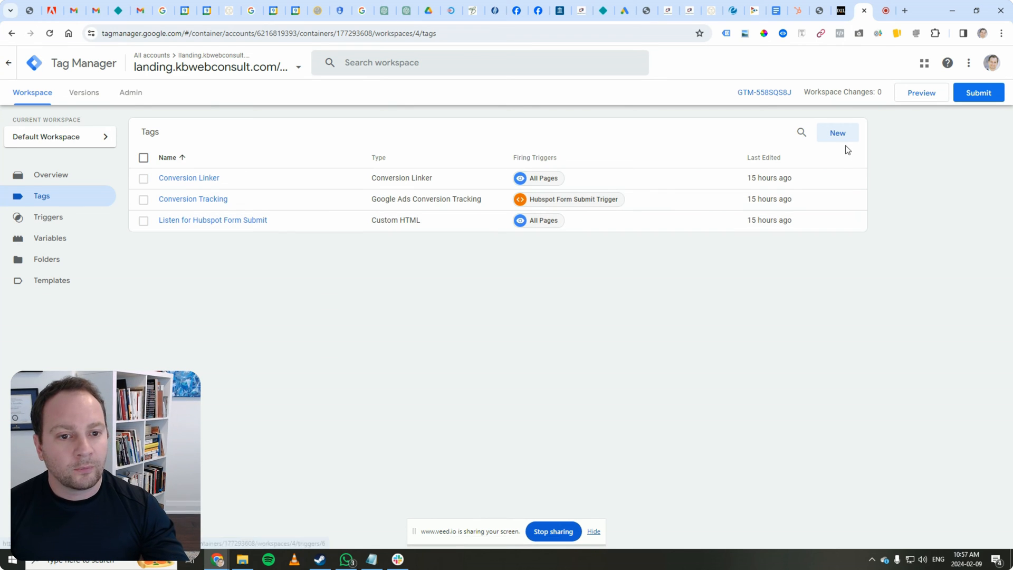
Draft an untitled Custom Event trigger with event name hubspotFormSubmit
{"action": "left_click", "coordinate": [837, 132]}
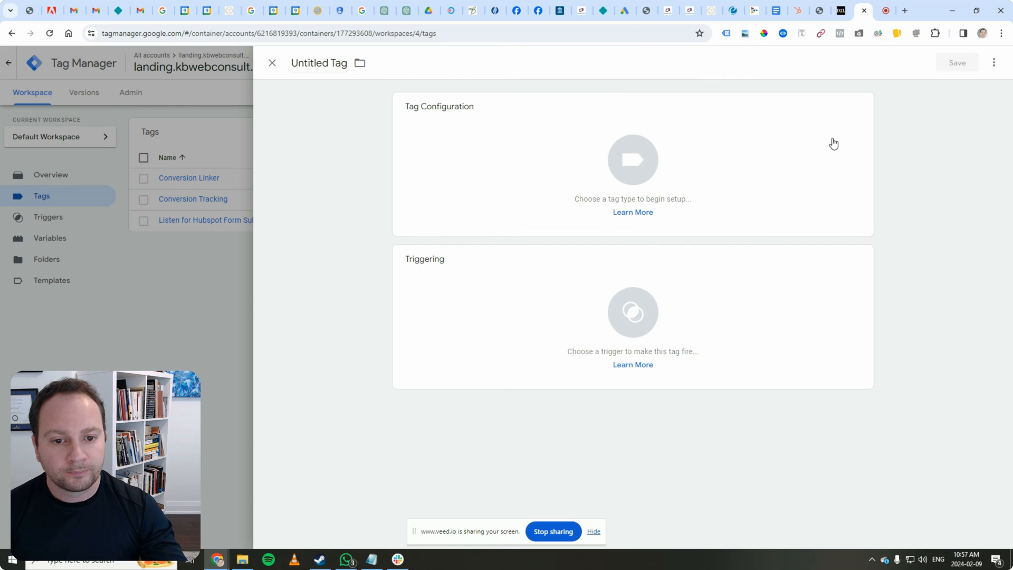
{"action": "left_click", "coordinate": [272, 63]}
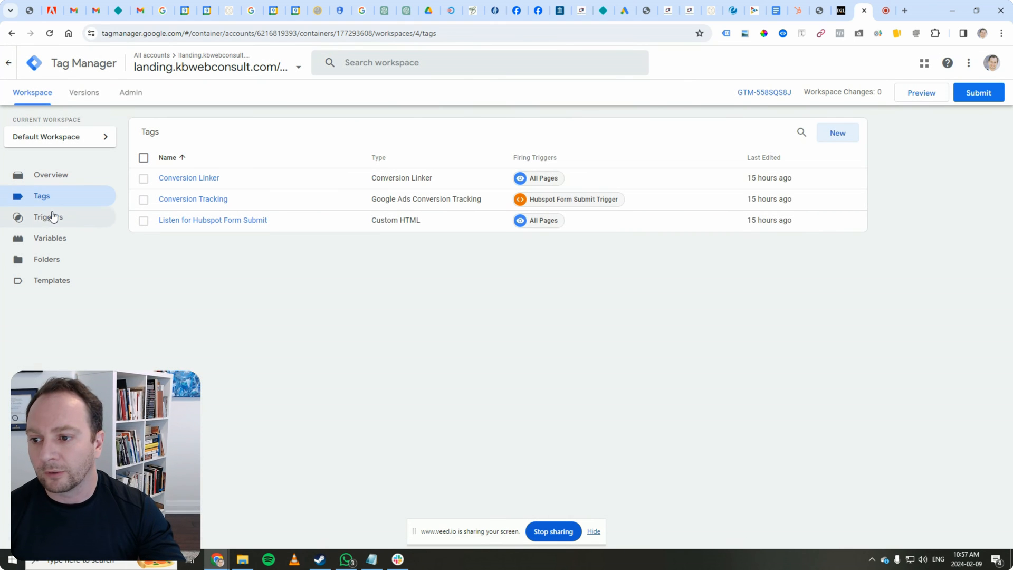
{"action": "left_click", "coordinate": [49, 217]}
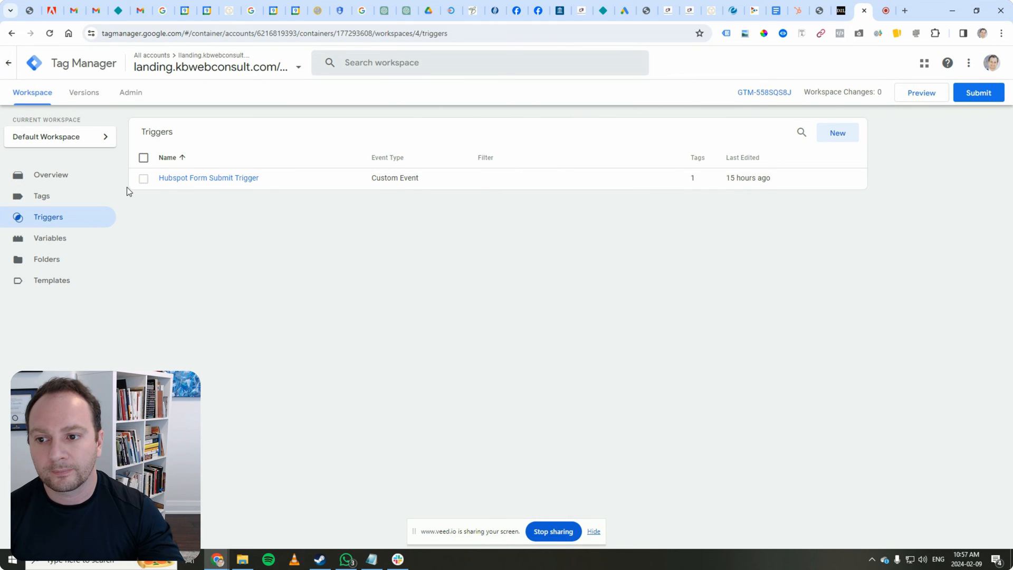
{"action": "left_click", "coordinate": [837, 132]}
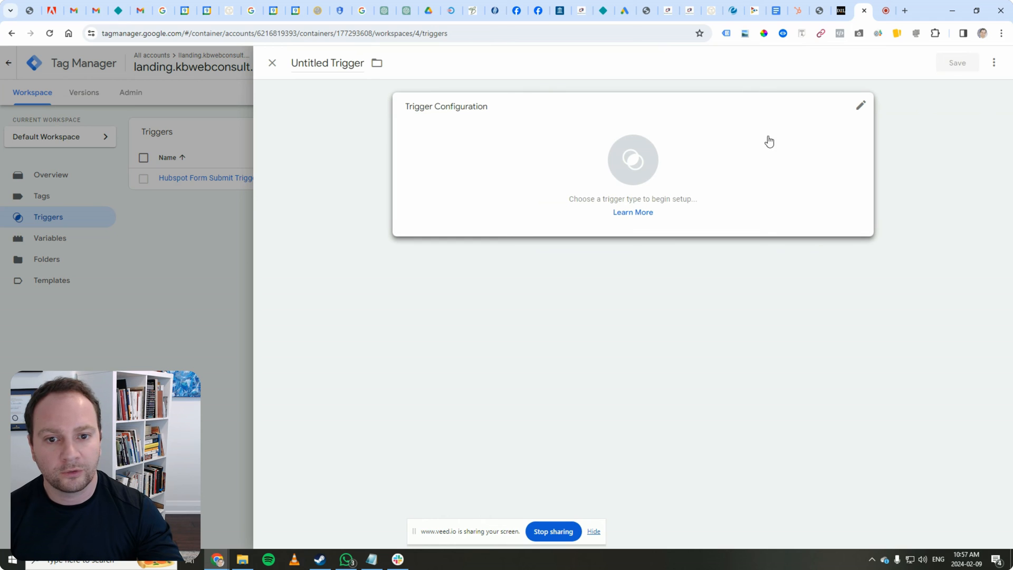
{"action": "left_click", "coordinate": [860, 104]}
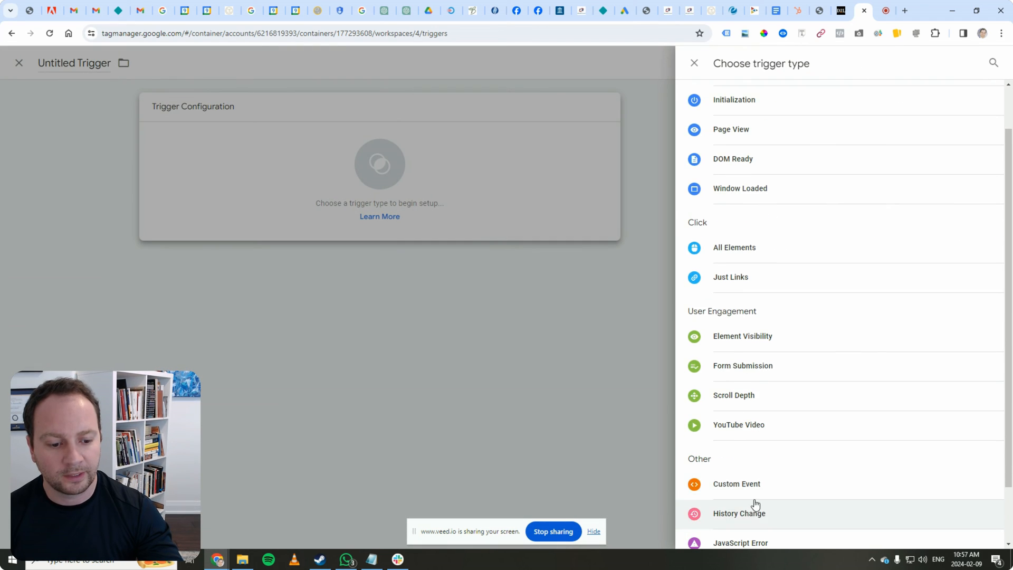
{"action": "left_click", "coordinate": [736, 483]}
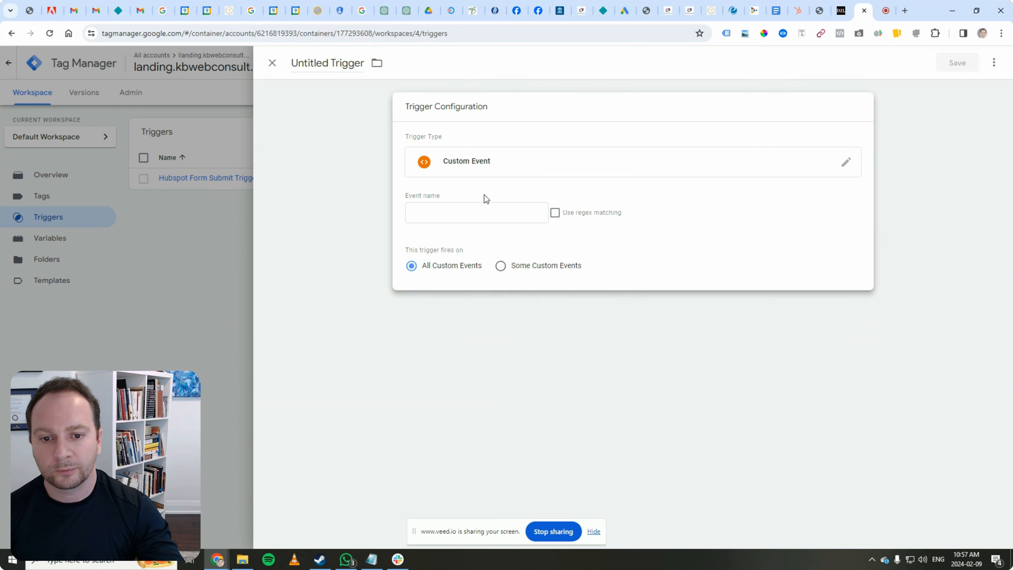
{"action": "type", "text": "conversion"}
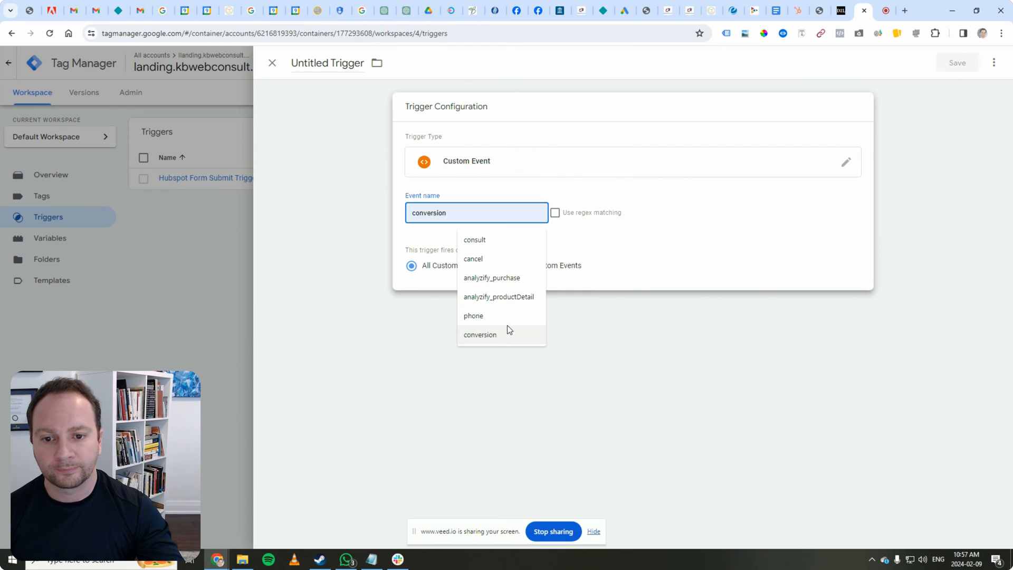
{"action": "type", "text": "hubspotFormSubmit"}
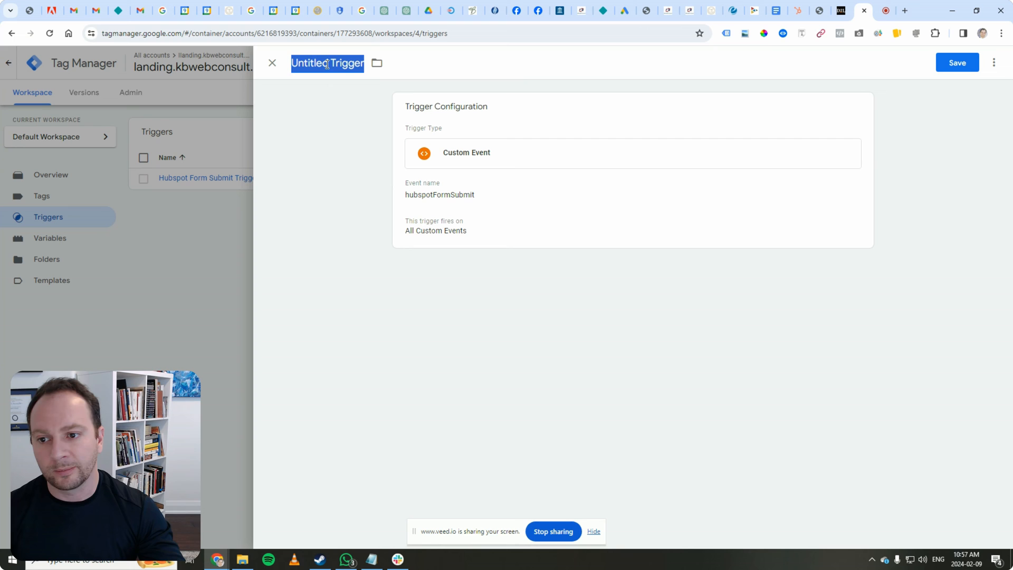
Discard the untitled trigger draft and return to the triggers list
{"action": "left_click", "coordinate": [273, 63]}
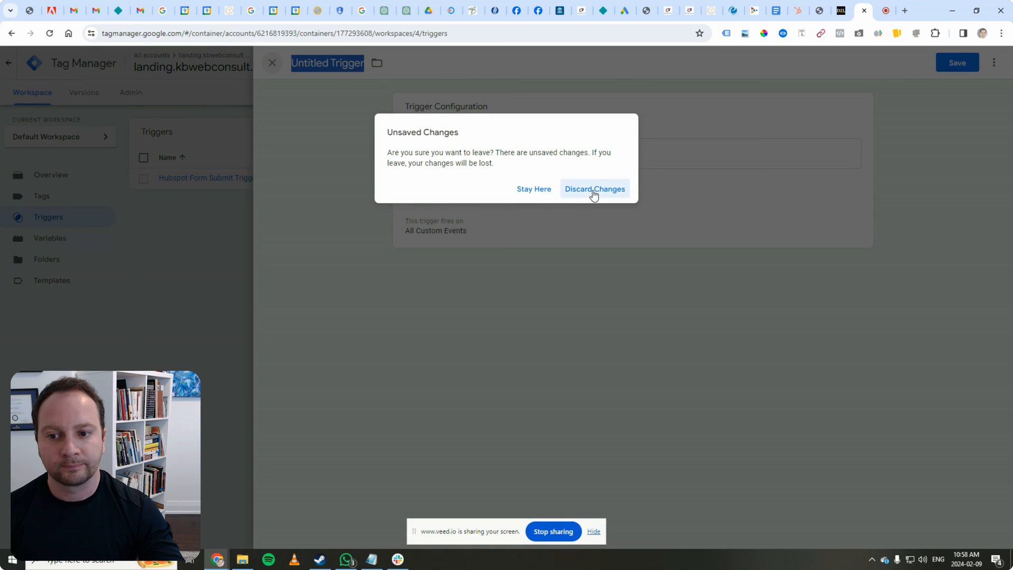
{"action": "left_click", "coordinate": [593, 189]}
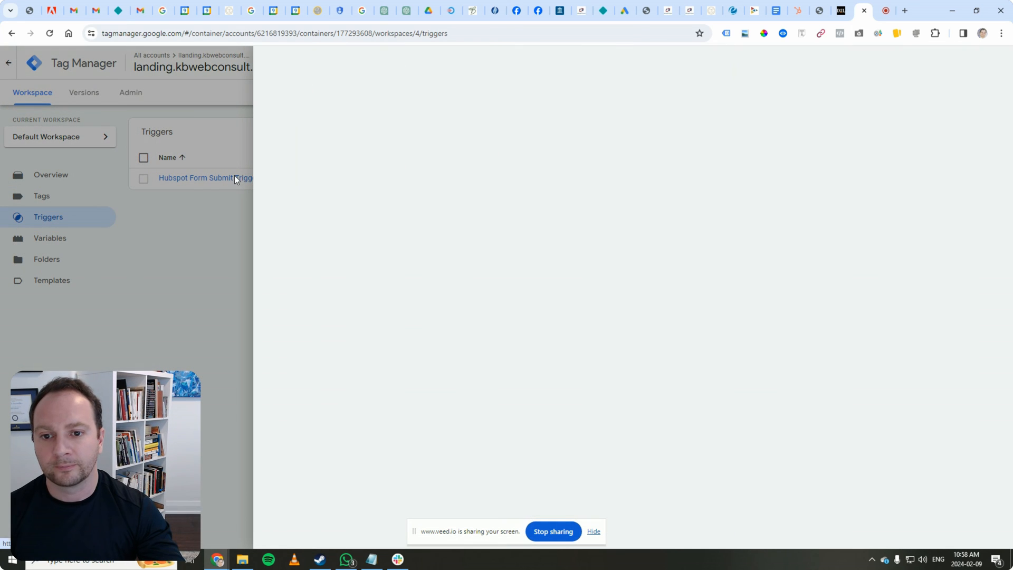
{"action": "left_click", "coordinate": [197, 178]}
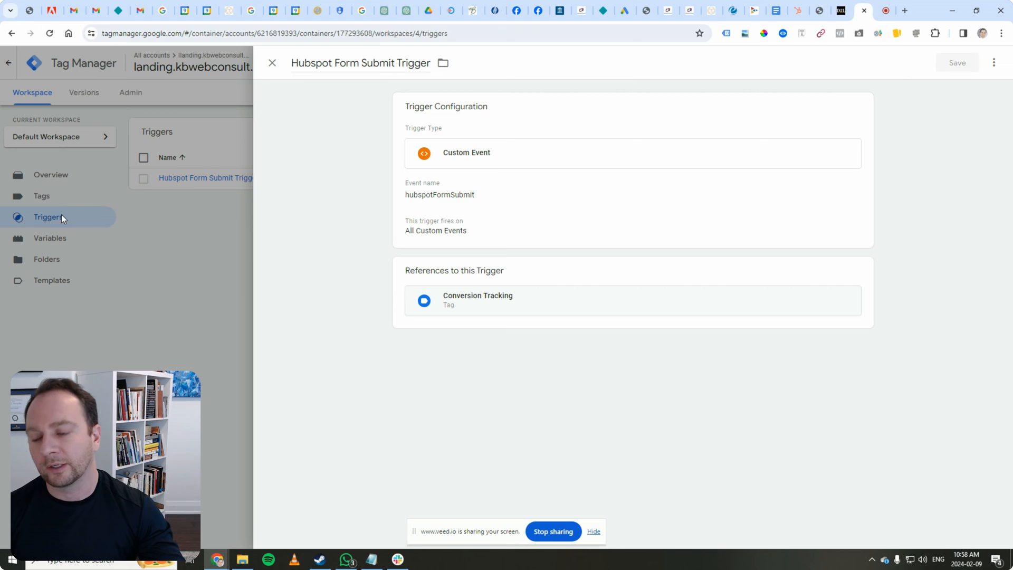
{"action": "left_click", "coordinate": [271, 63]}
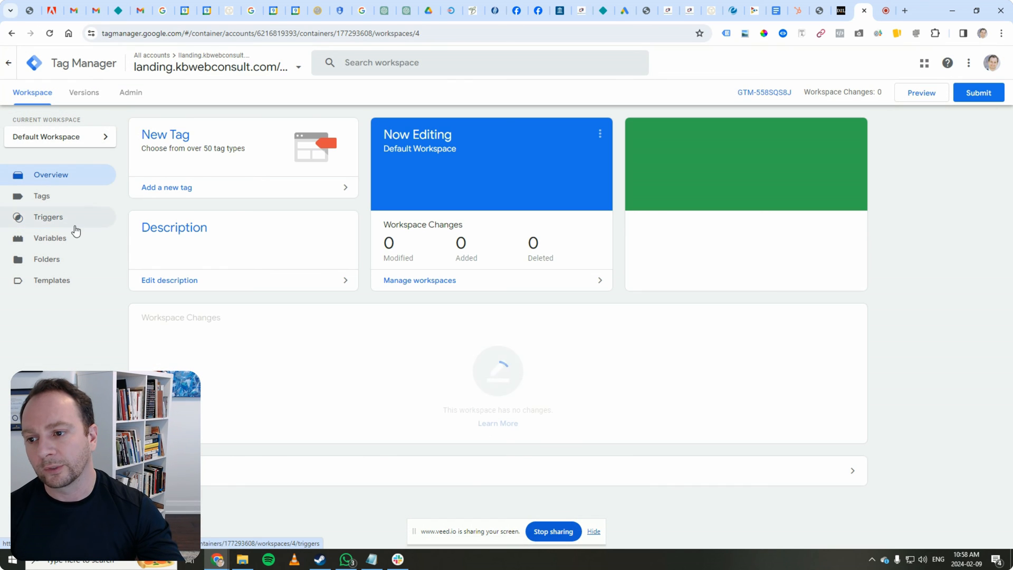
{"action": "left_click", "coordinate": [49, 217]}
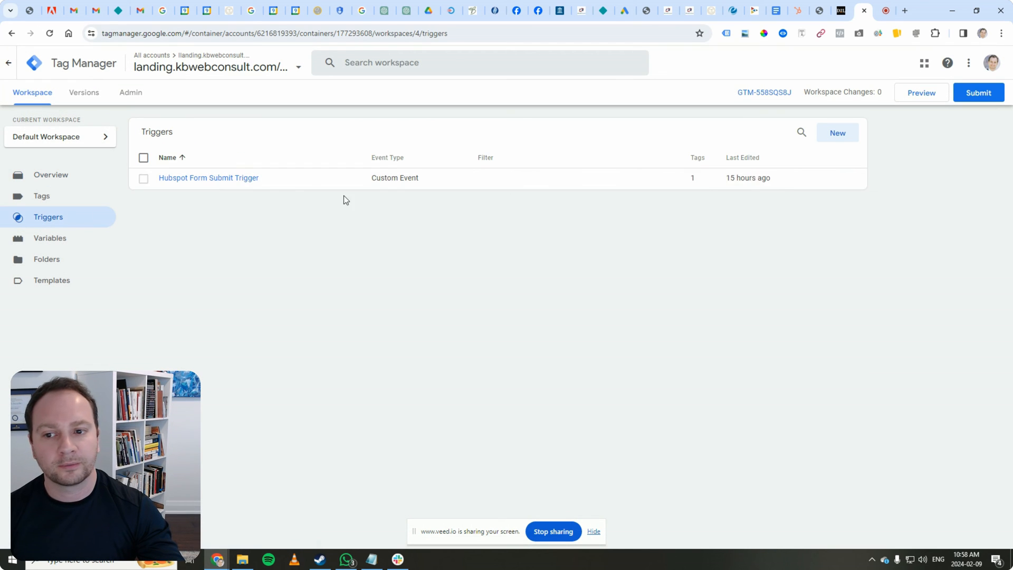
Start a second Custom Event trigger draft and close it without saving
{"action": "left_click", "coordinate": [208, 178]}
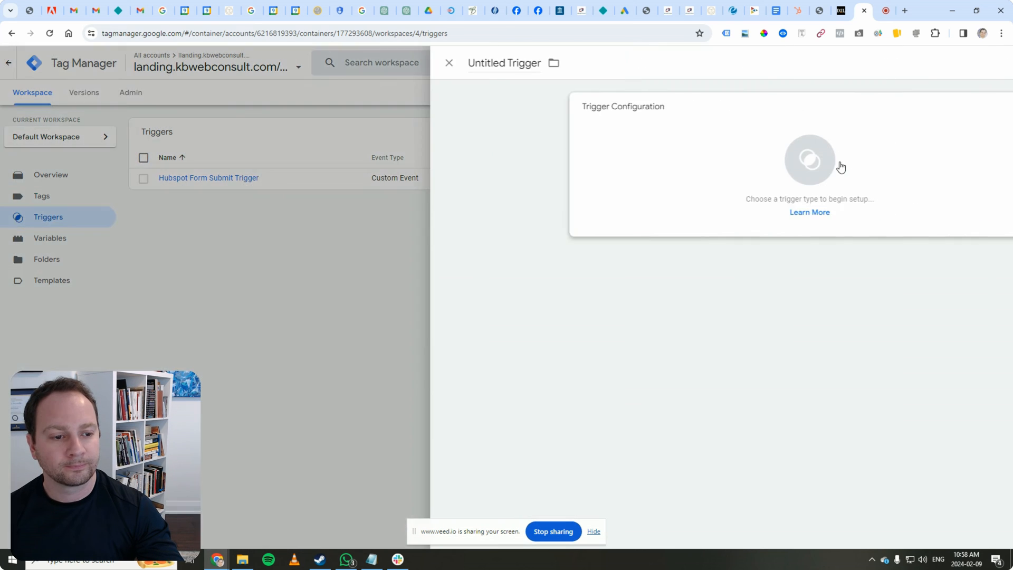
{"action": "left_click", "coordinate": [809, 160]}
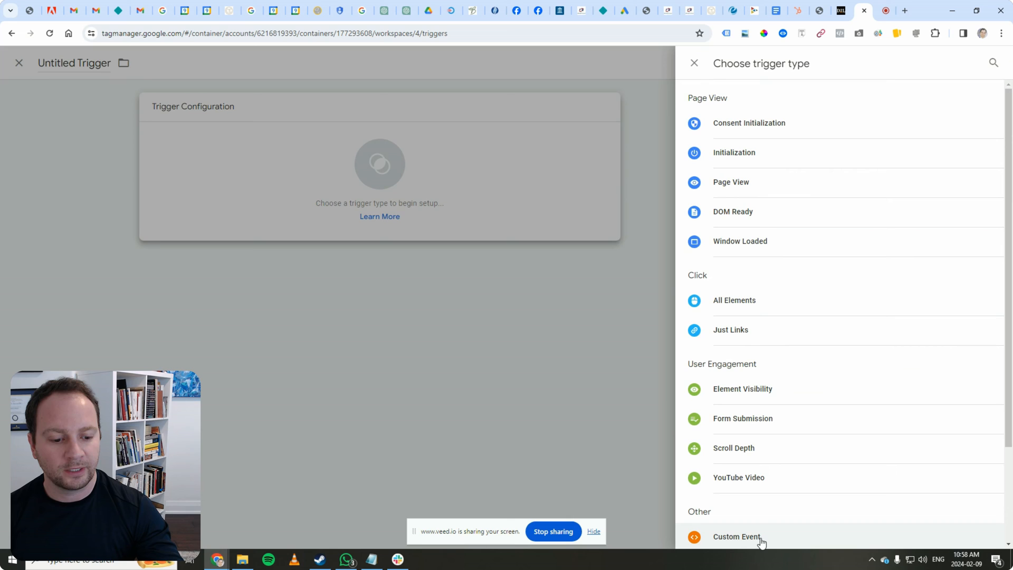
{"action": "left_click", "coordinate": [737, 537]}
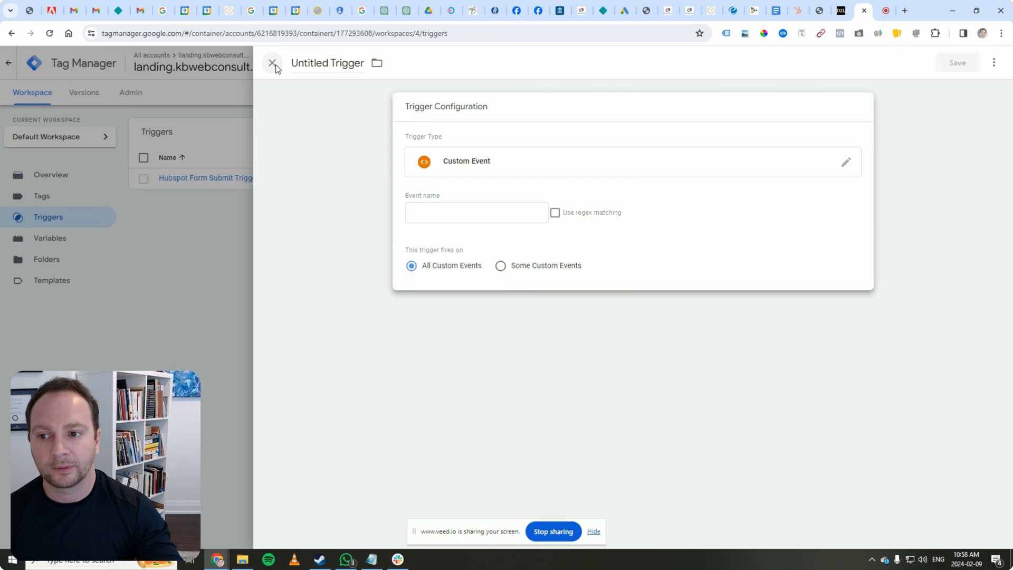
{"action": "left_click", "coordinate": [273, 63]}
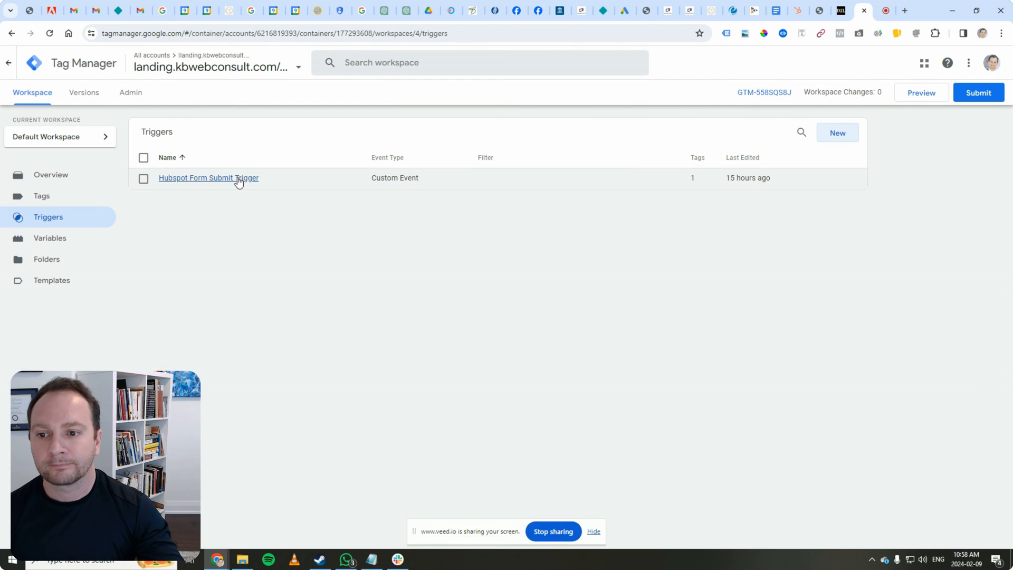
Review the Hubspot Form Submit Trigger's hubspotFormSubmit settings, then go to Tags
{"action": "left_click", "coordinate": [208, 178]}
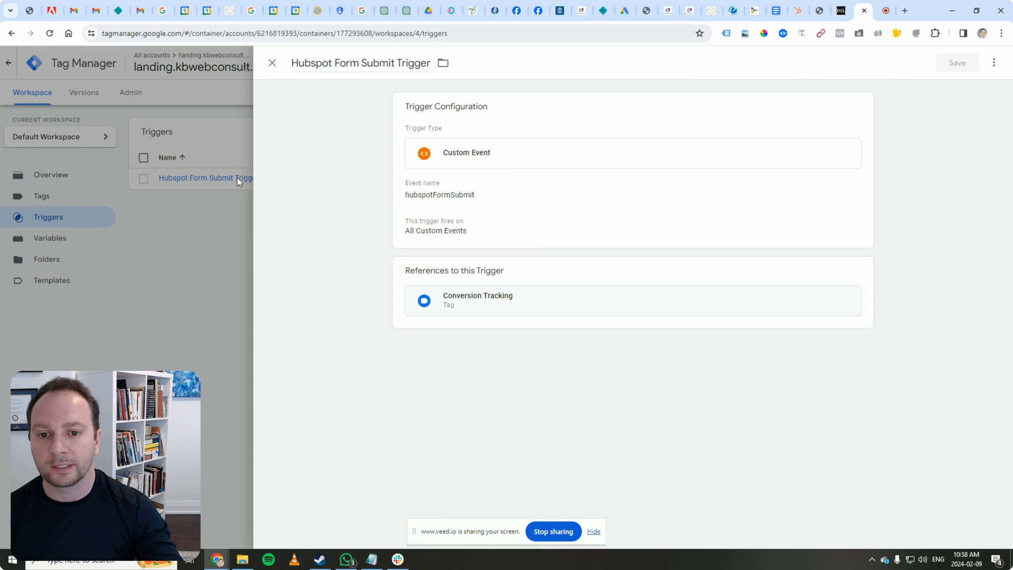
{"action": "mouse_move", "coordinate": [389, 205]}
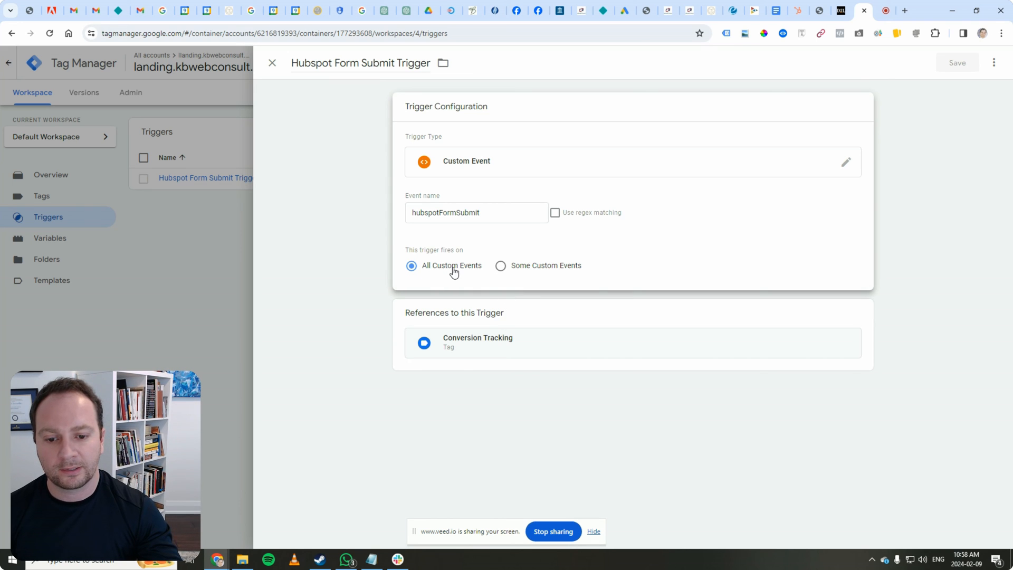
{"action": "mouse_move", "coordinate": [272, 63]}
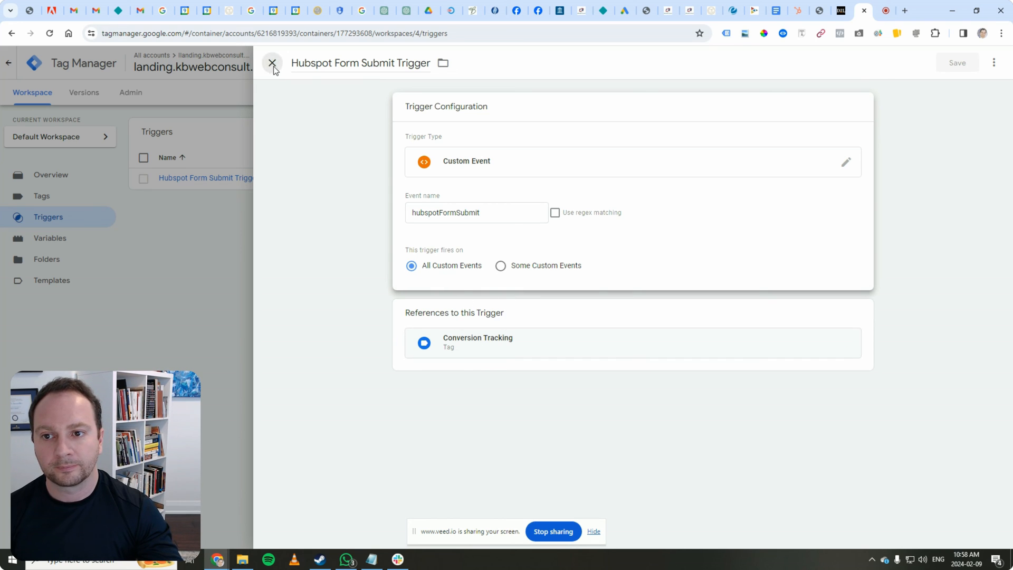
{"action": "left_click", "coordinate": [273, 63]}
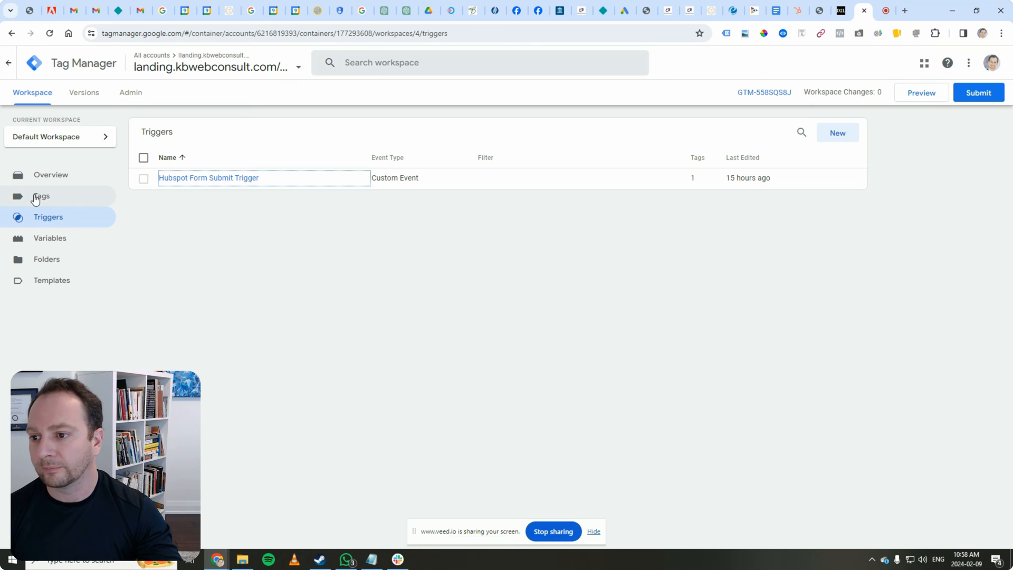
{"action": "left_click", "coordinate": [41, 196]}
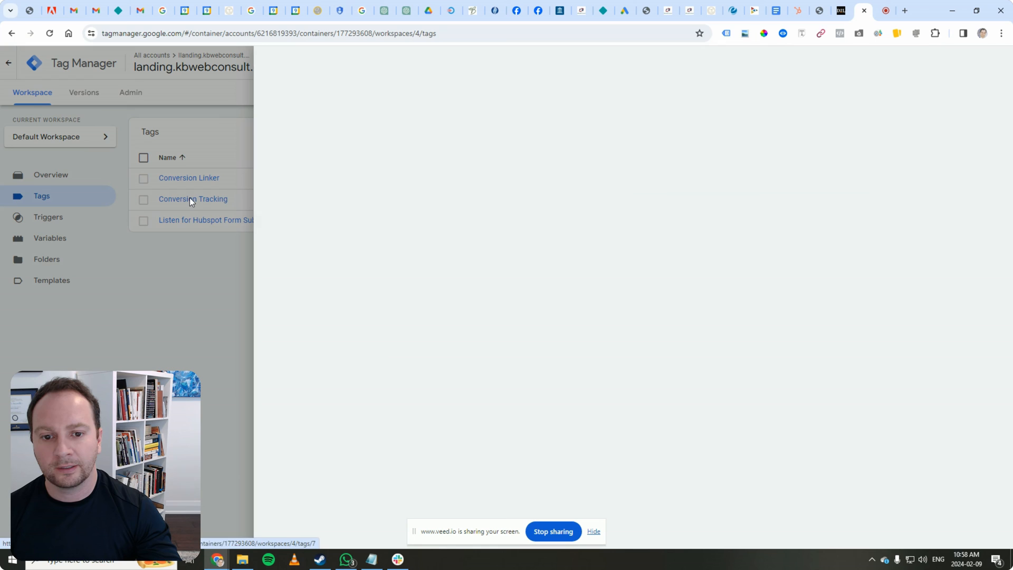
Confirm the Conversion Tracking tag is fired by Hubspot Form Submit Trigger, then go back to the KBWEB Consult landing page
{"action": "left_click", "coordinate": [192, 199]}
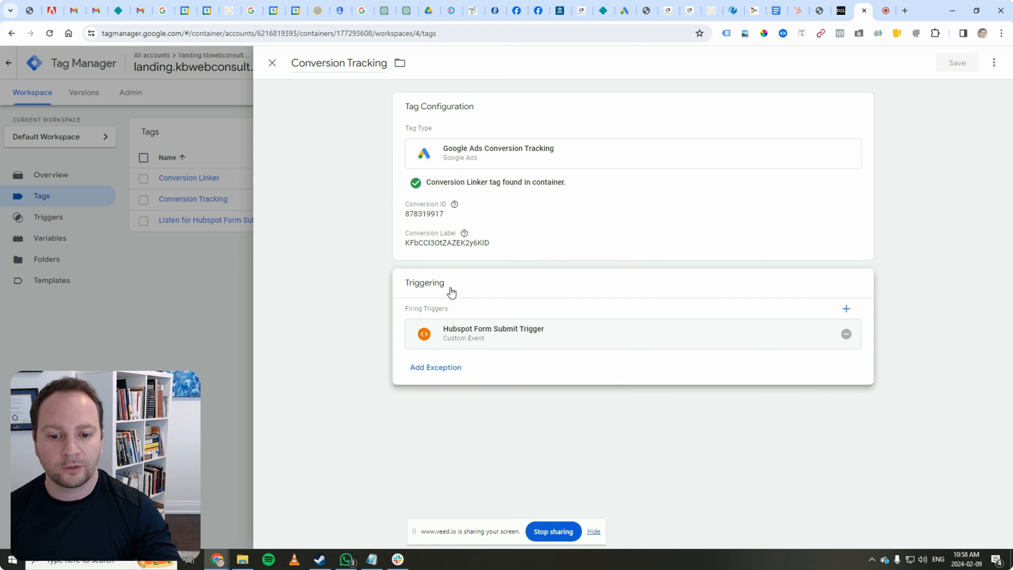
{"action": "left_click", "coordinate": [493, 333]}
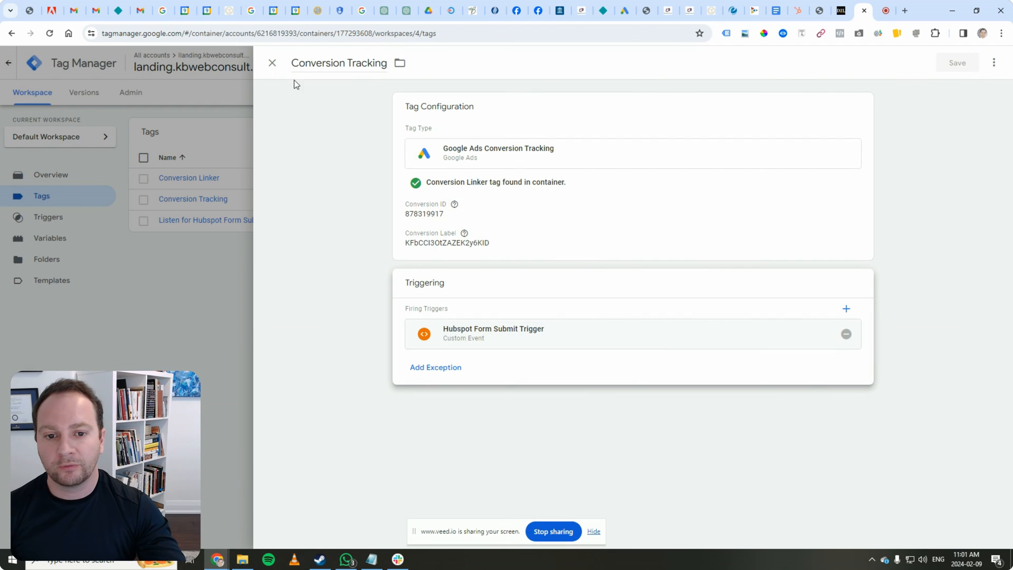
{"action": "left_click", "coordinate": [273, 63]}
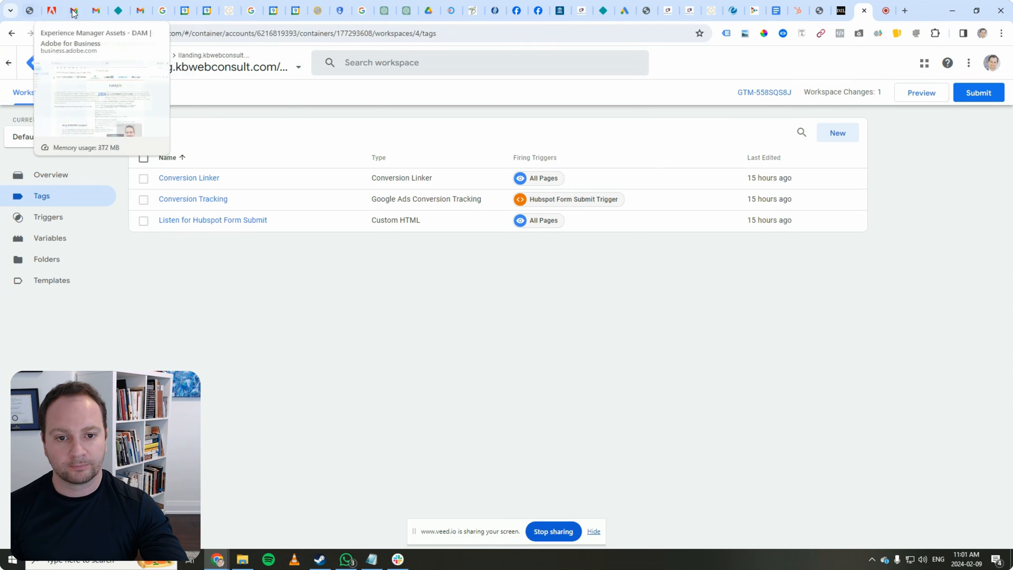
{"action": "left_click", "coordinate": [52, 11]}
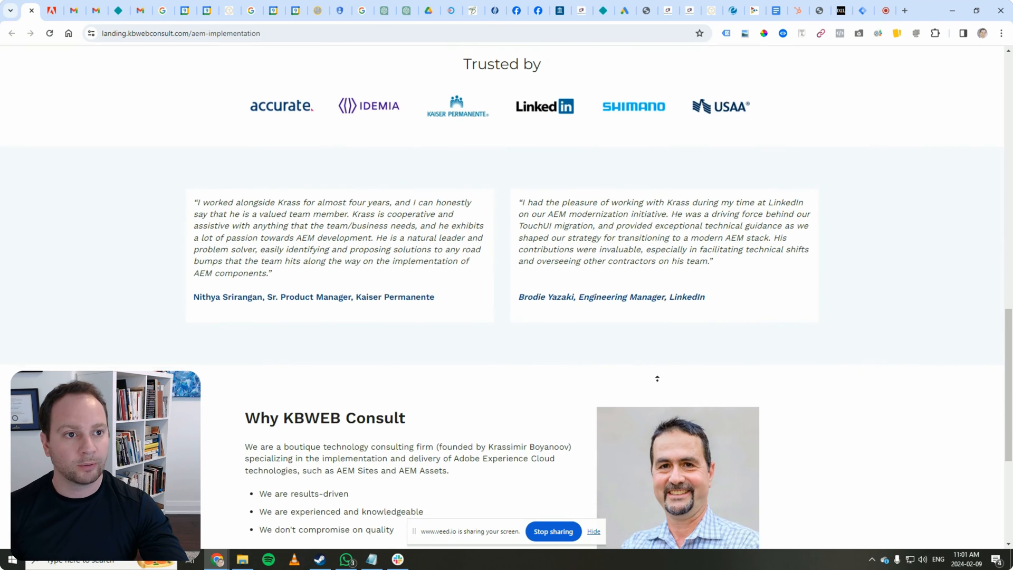
{"action": "scroll", "scroll_direction": "down", "scroll_amount": 3}
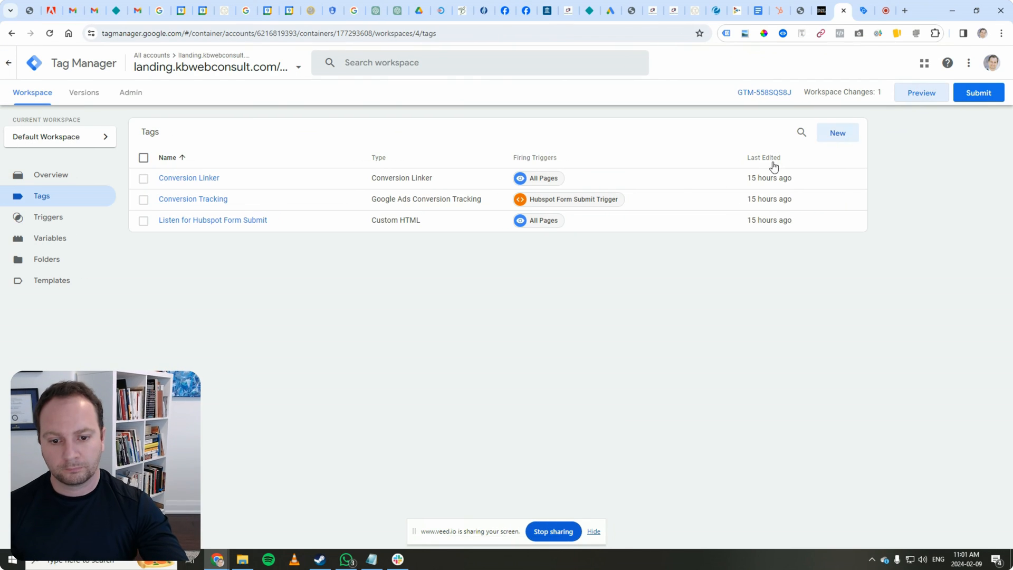
{"action": "type", "text": "https://landing.kbwebconsult.com/aem-implementation"}
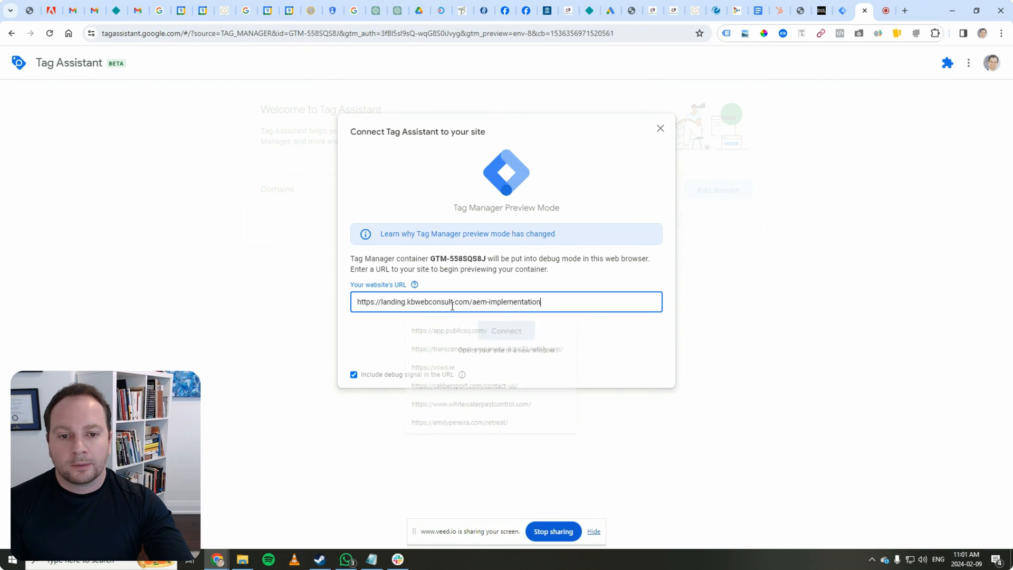
Connect Tag Assistant preview to the AEM Implementation landing page and dismiss the Connected! confirmation
{"action": "left_click", "coordinate": [507, 330]}
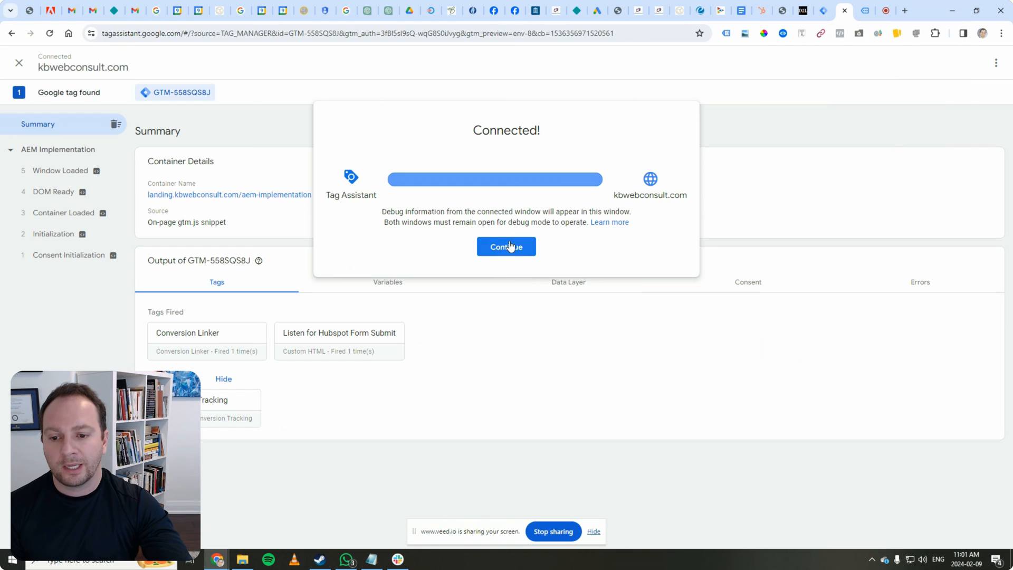
{"action": "left_click", "coordinate": [506, 246]}
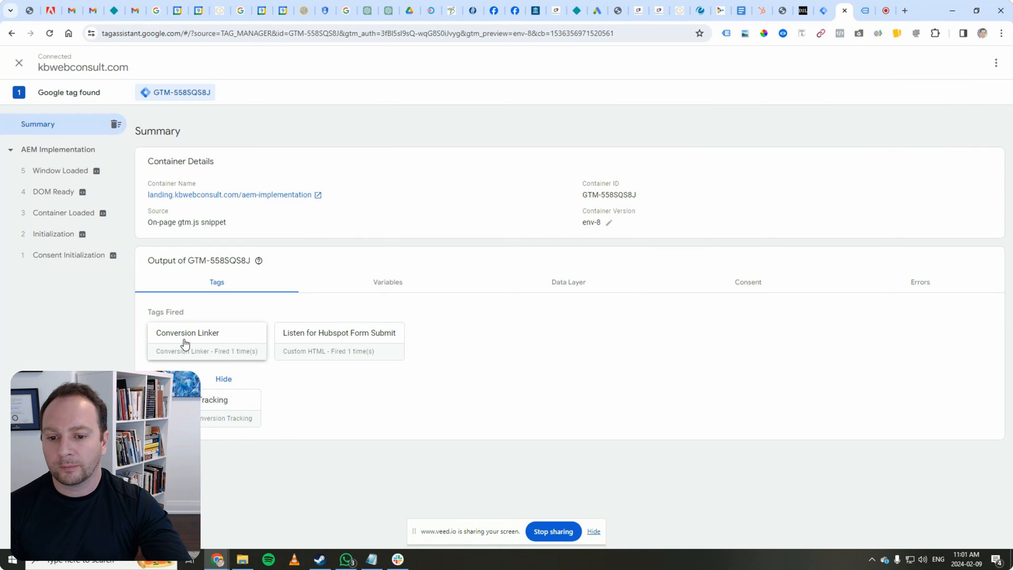
{"action": "mouse_move", "coordinate": [320, 343]}
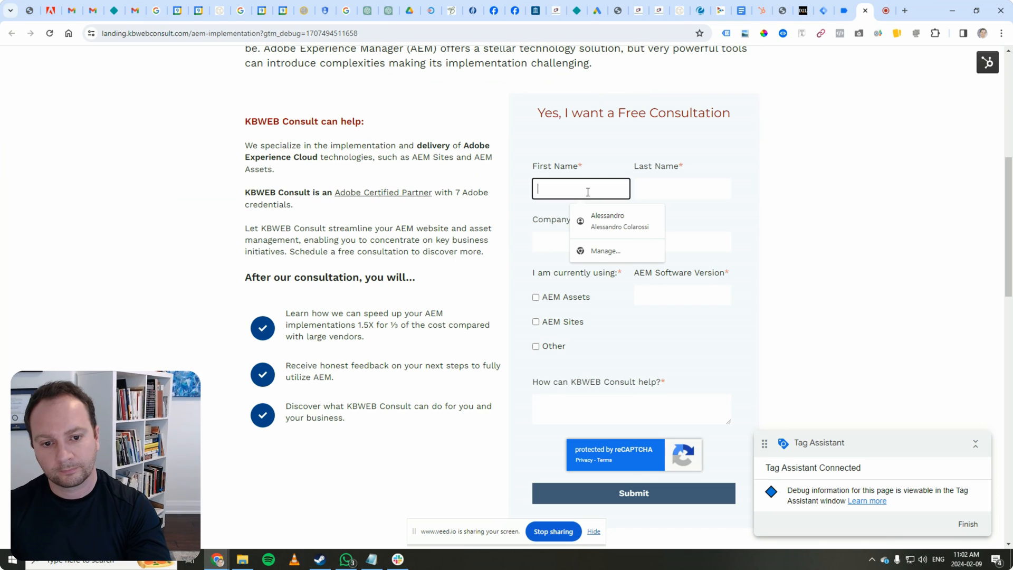
Submit the consultation form with test name, test@test email, AEM Assets ticked, and 'test' details
{"action": "type", "text": "tes"}
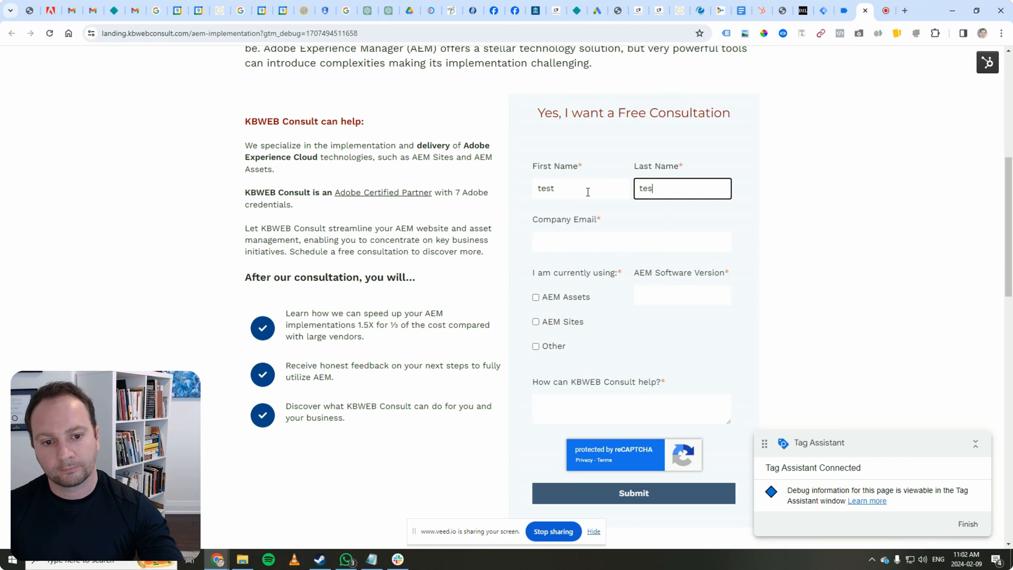
{"action": "type", "text": "test@test.com"}
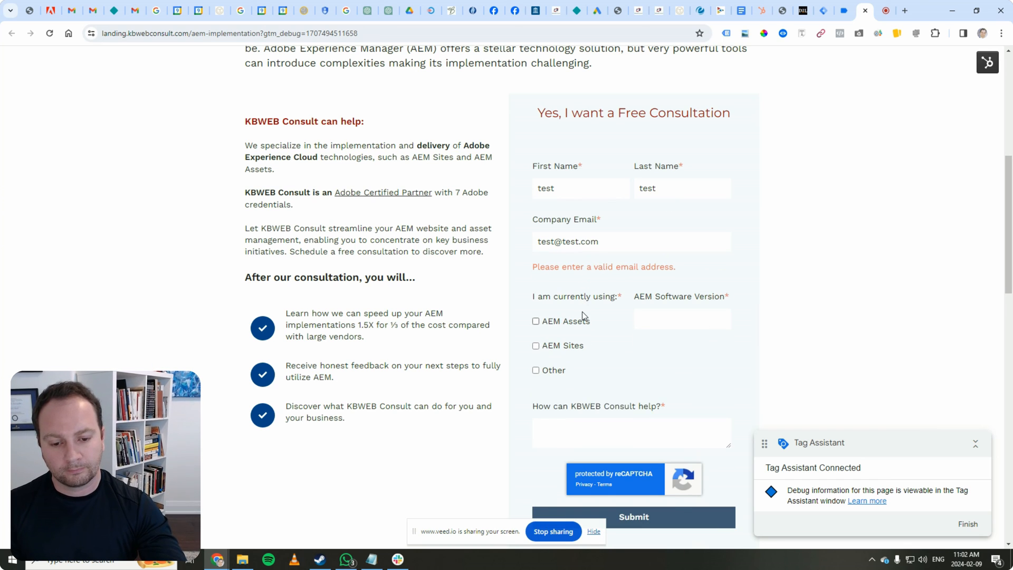
{"action": "left_click", "coordinate": [536, 322]}
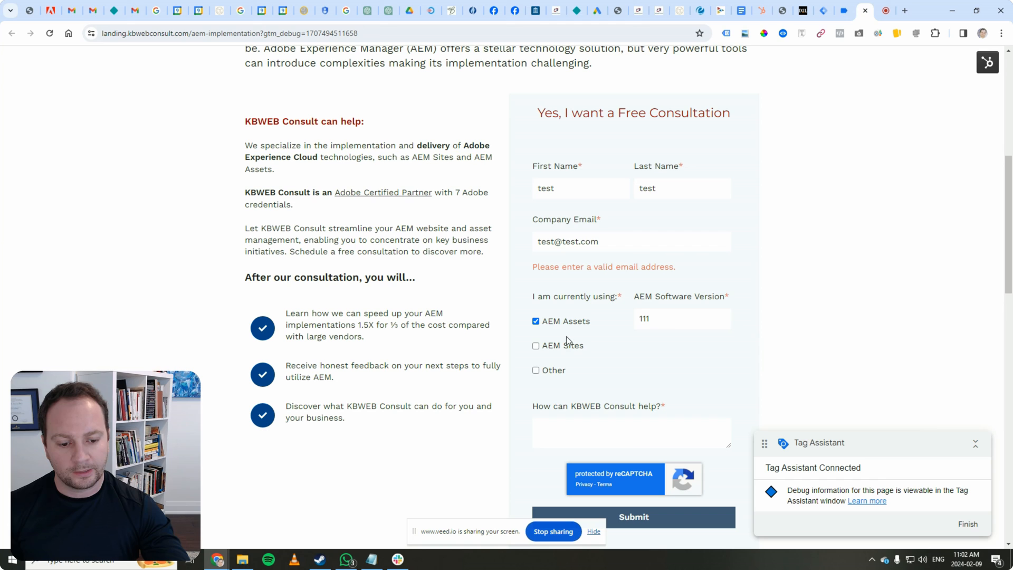
{"action": "type", "text": "test"}
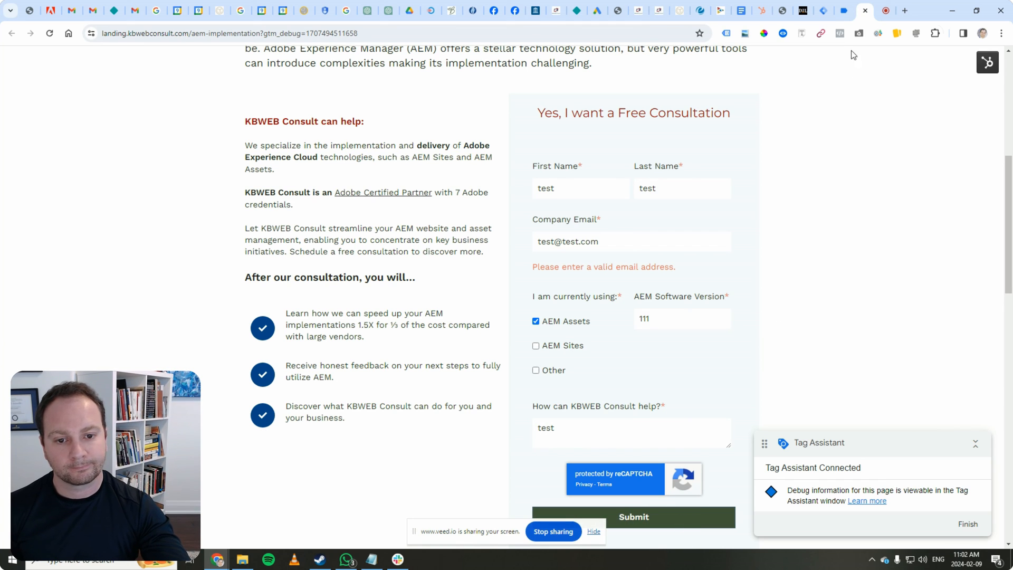
{"action": "mouse_move", "coordinate": [780, 286]}
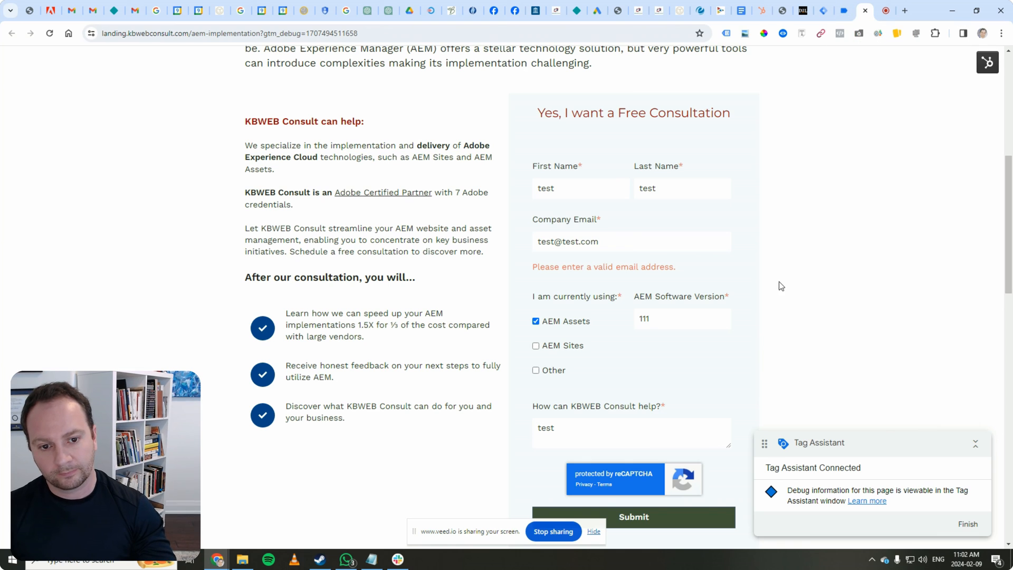
{"action": "triple_click", "coordinate": [567, 242]}
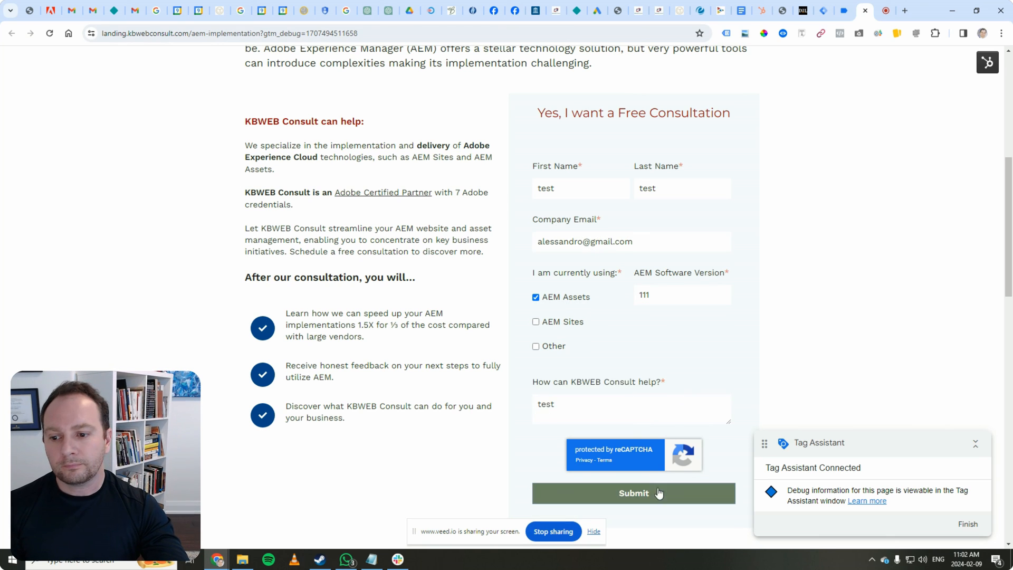
{"action": "left_click", "coordinate": [633, 493]}
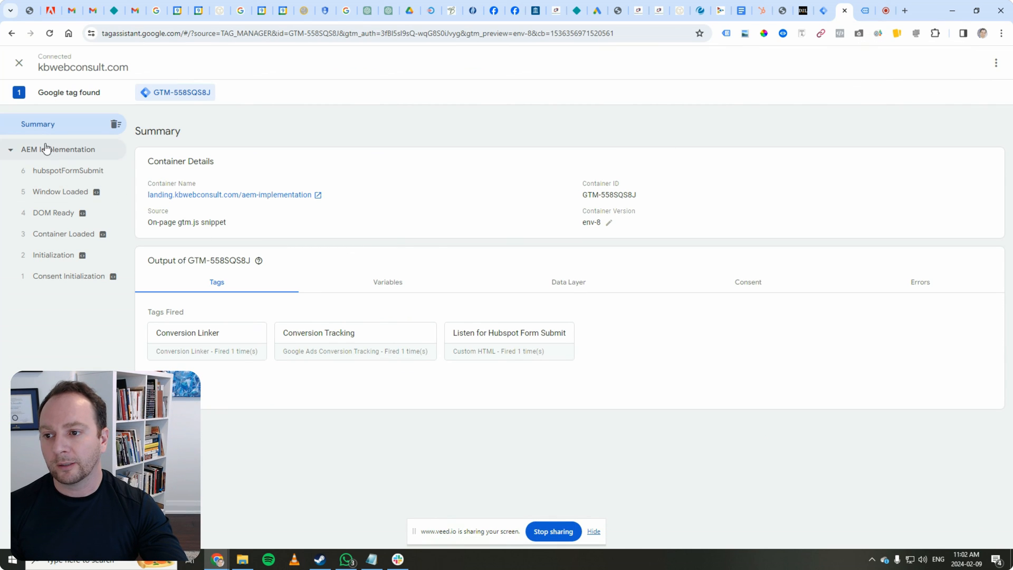
{"action": "mouse_move", "coordinate": [19, 176]}
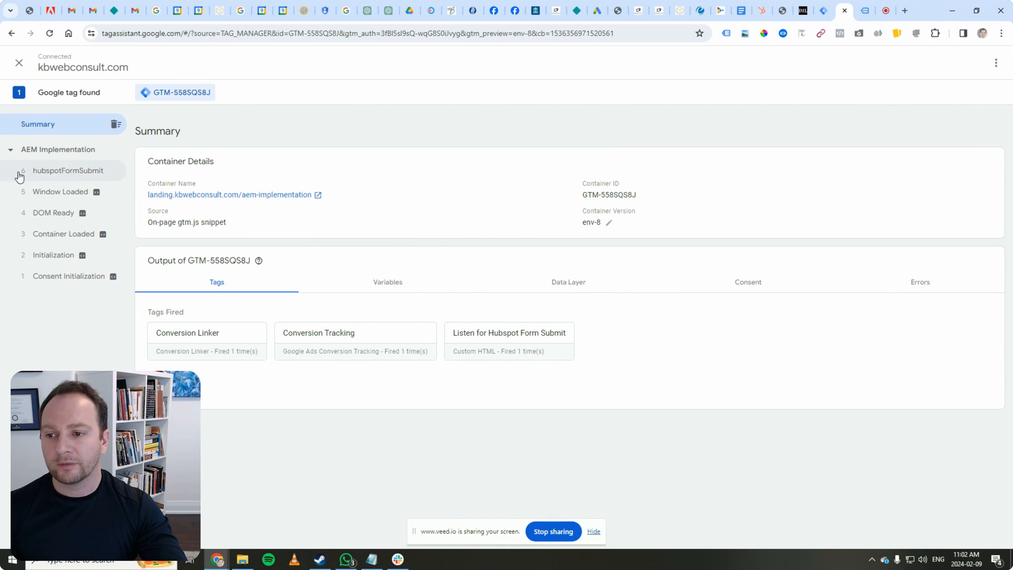
{"action": "mouse_move", "coordinate": [68, 170]}
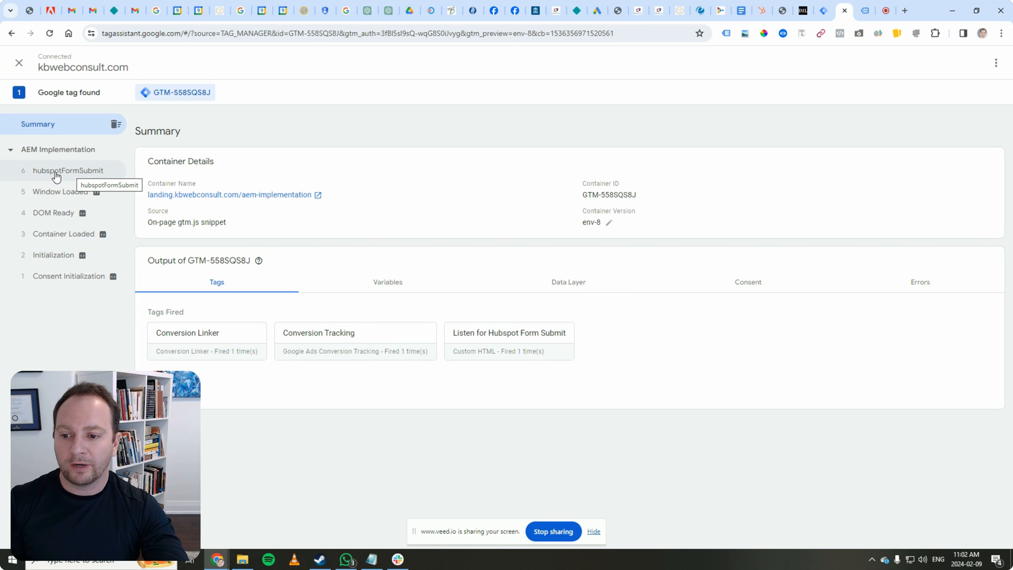
Inspect the hubspotFormSubmit event to confirm Conversion Tracking fired via Hubspot Form Submit Trigger
{"action": "left_click", "coordinate": [69, 169]}
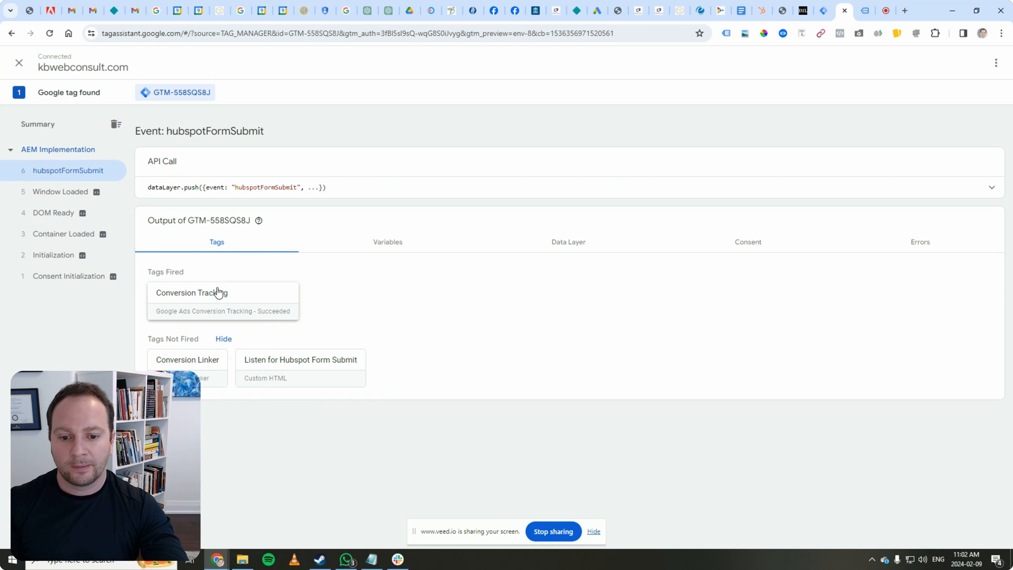
{"action": "left_click", "coordinate": [191, 293]}
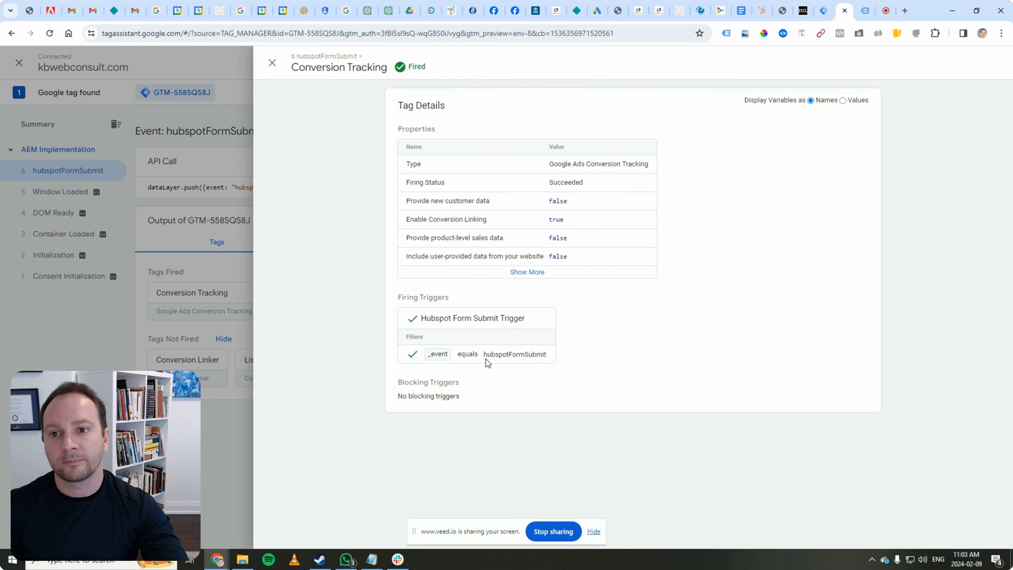
{"action": "mouse_move", "coordinate": [702, 149]}
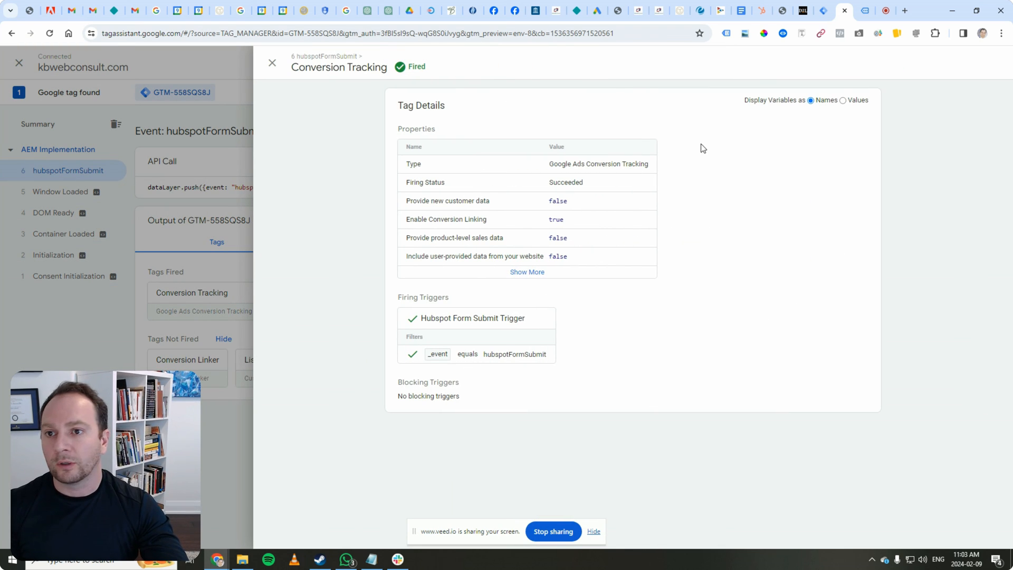
{"action": "left_click", "coordinate": [273, 62]}
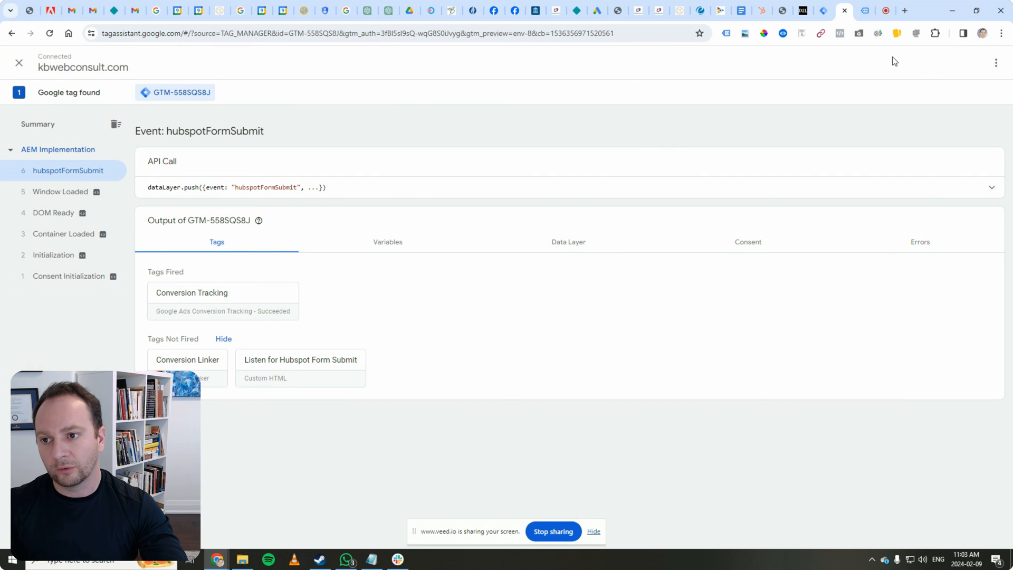